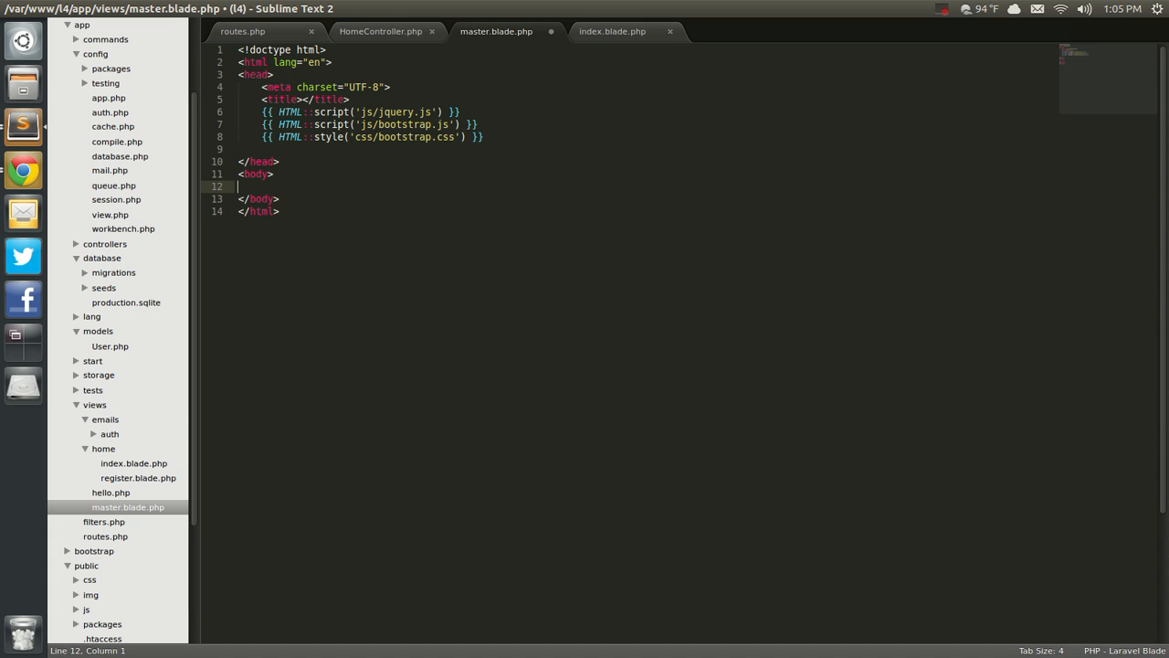
- Create a row-fluid div wrapping a span12 well div in the page body
{"action": "type", "text": "."}
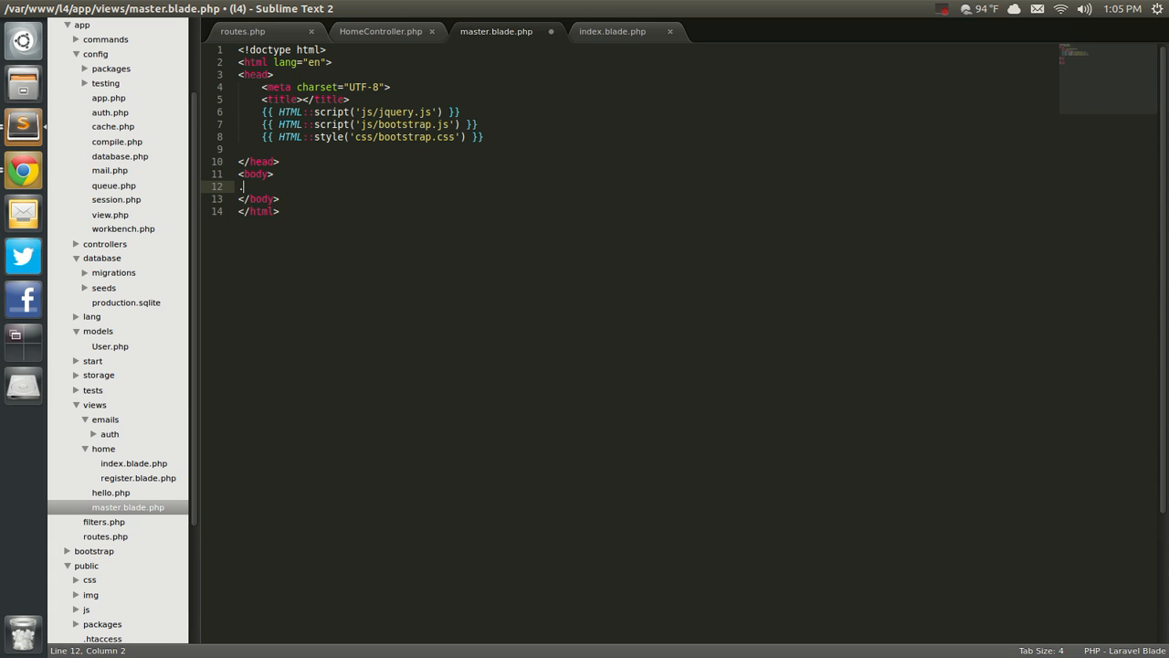
{"action": "type", "text": "cl"}
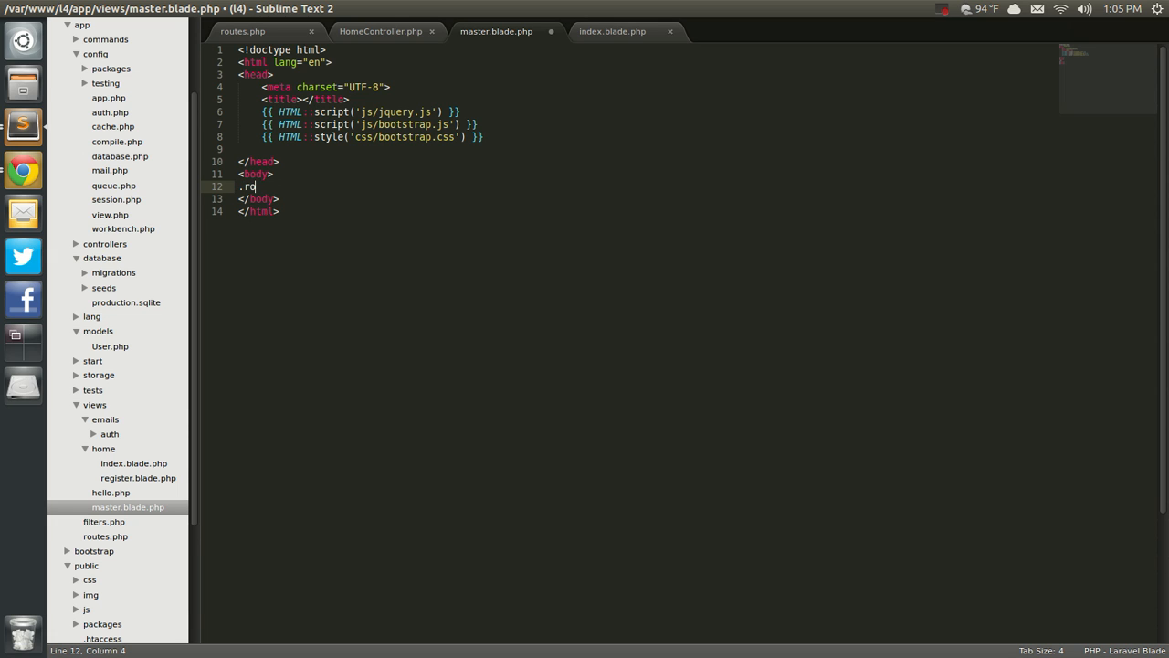
{"action": "type", "text": "ow-fluid\">"}
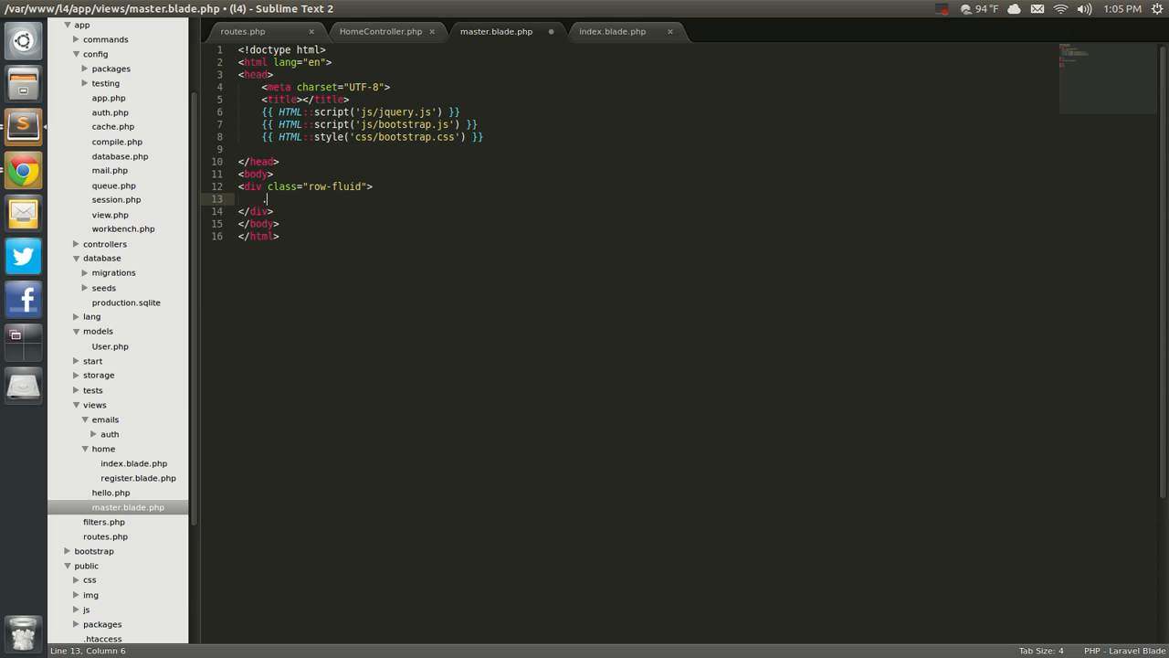
{"action": "type", "text": ".span12"}
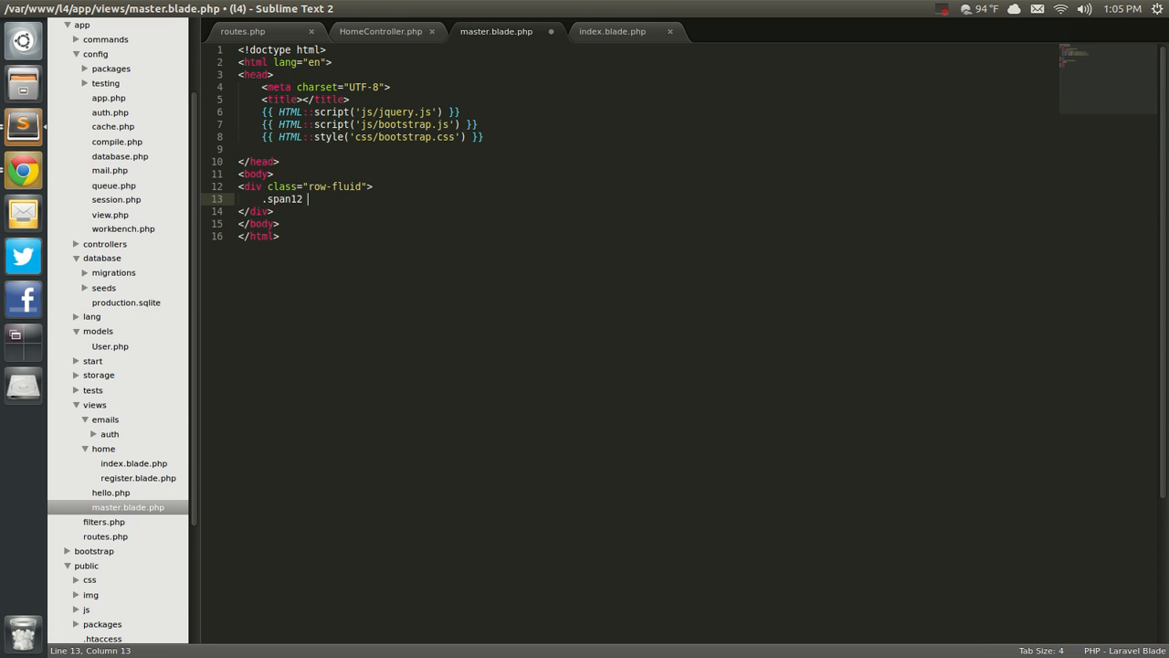
{"action": "type", "text": "w"}
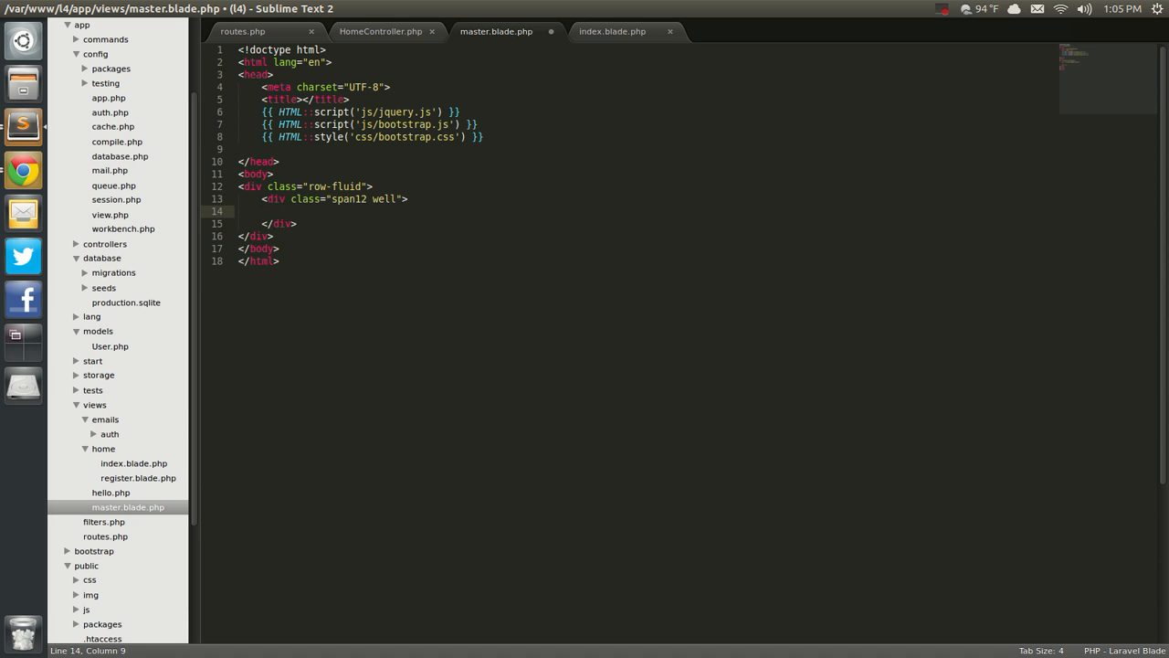
- Write the h1 heading 'Some Website' inside the well
{"action": "type", "text": "h1></h1>"}
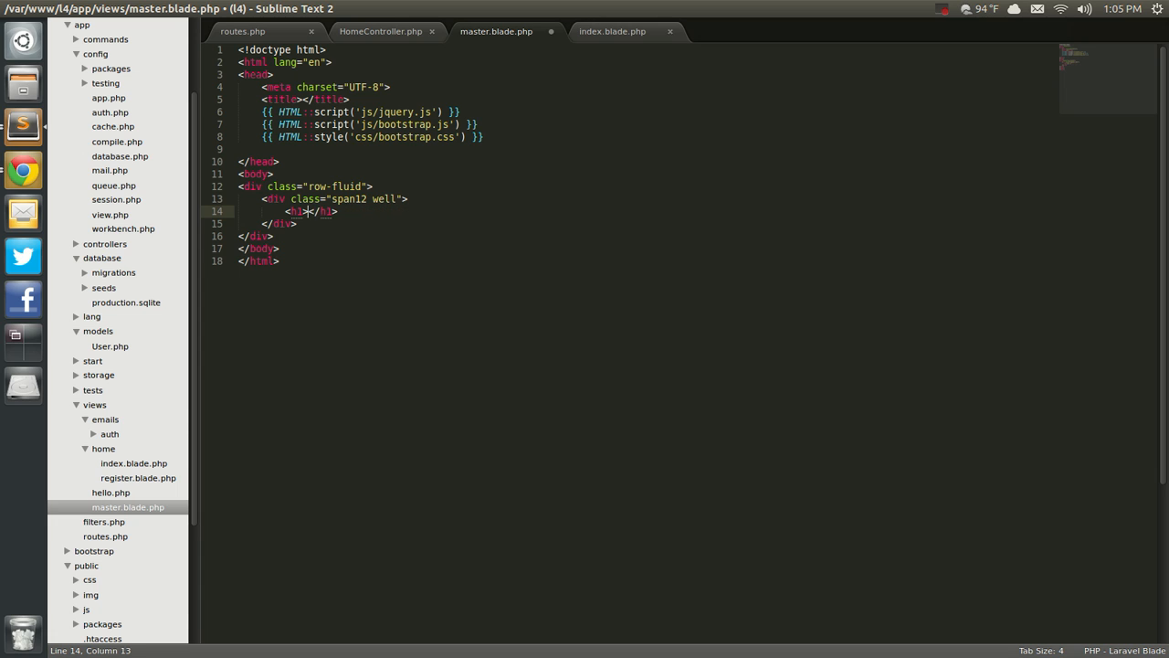
{"action": "type", "text": "SomeWeb"}
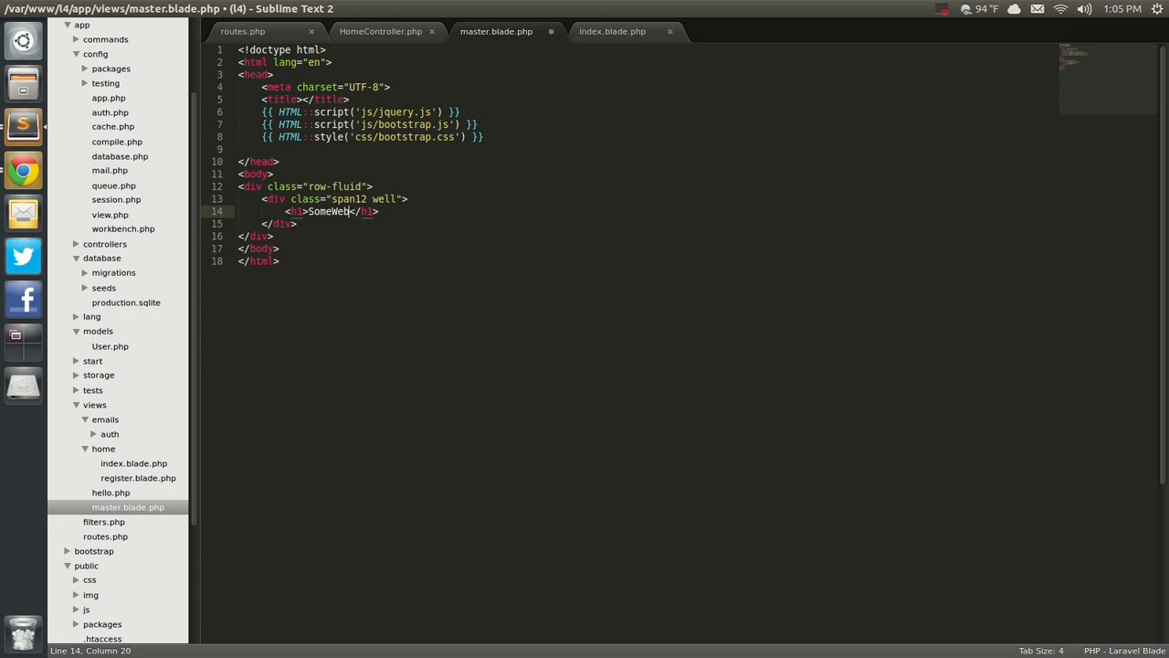
{"action": "type", "text": "site"}
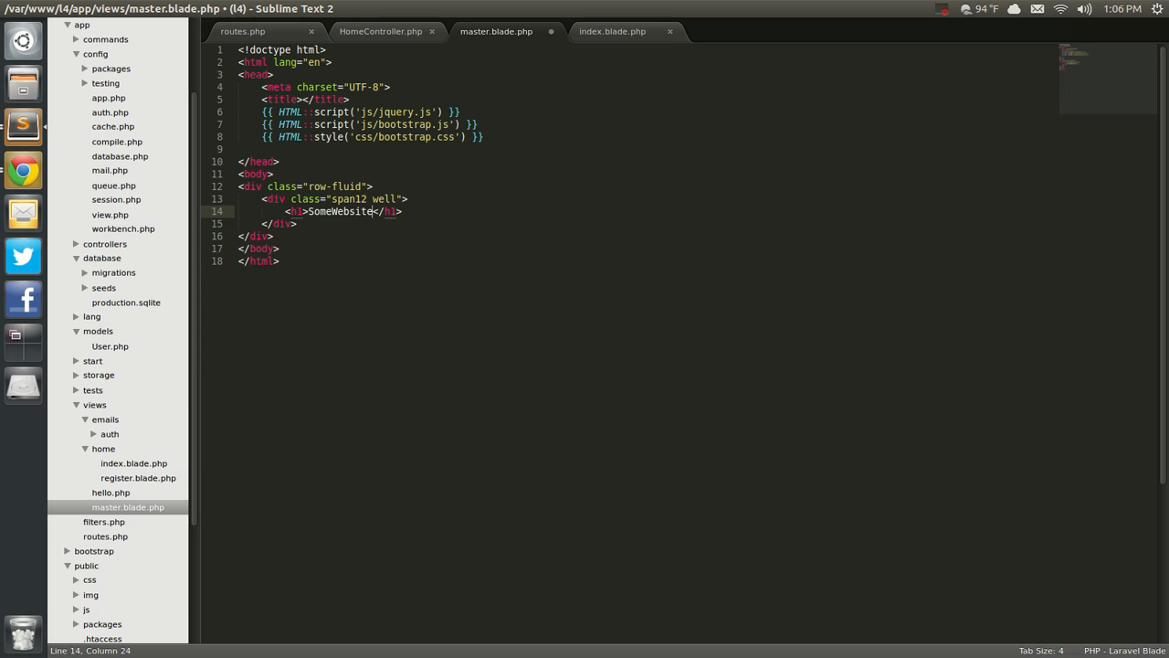
{"action": "type", "text": "\" \""}
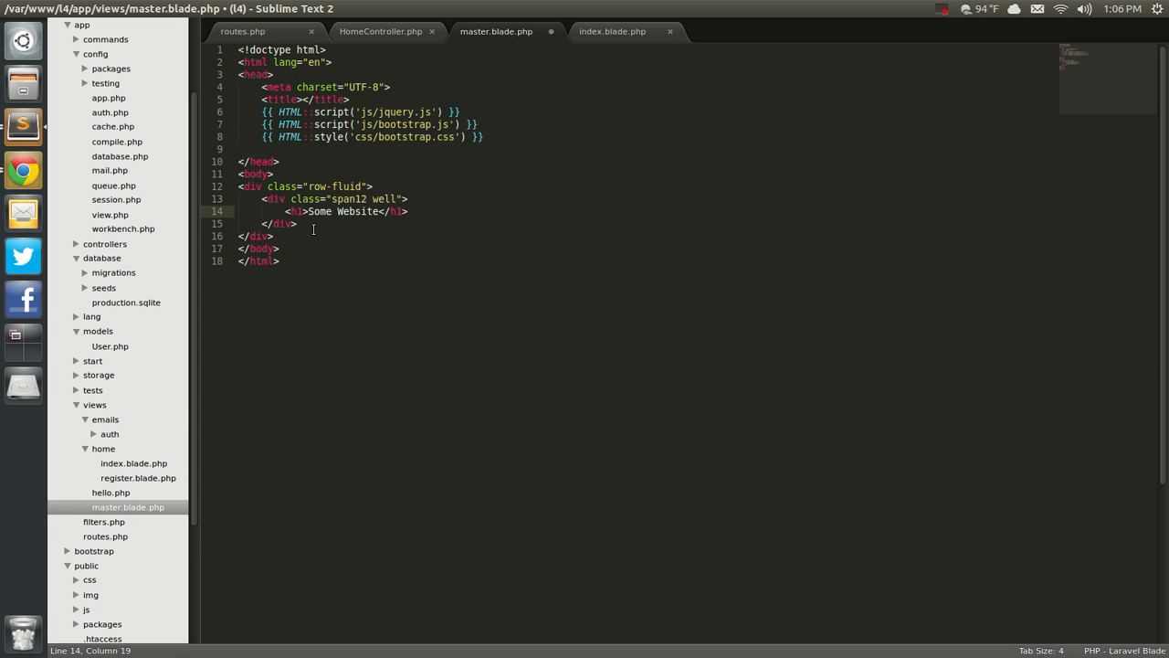
- Add a second .row-fluid div after the header, containing an empty .span3 div
{"action": "left_click", "coordinate": [299, 224]}
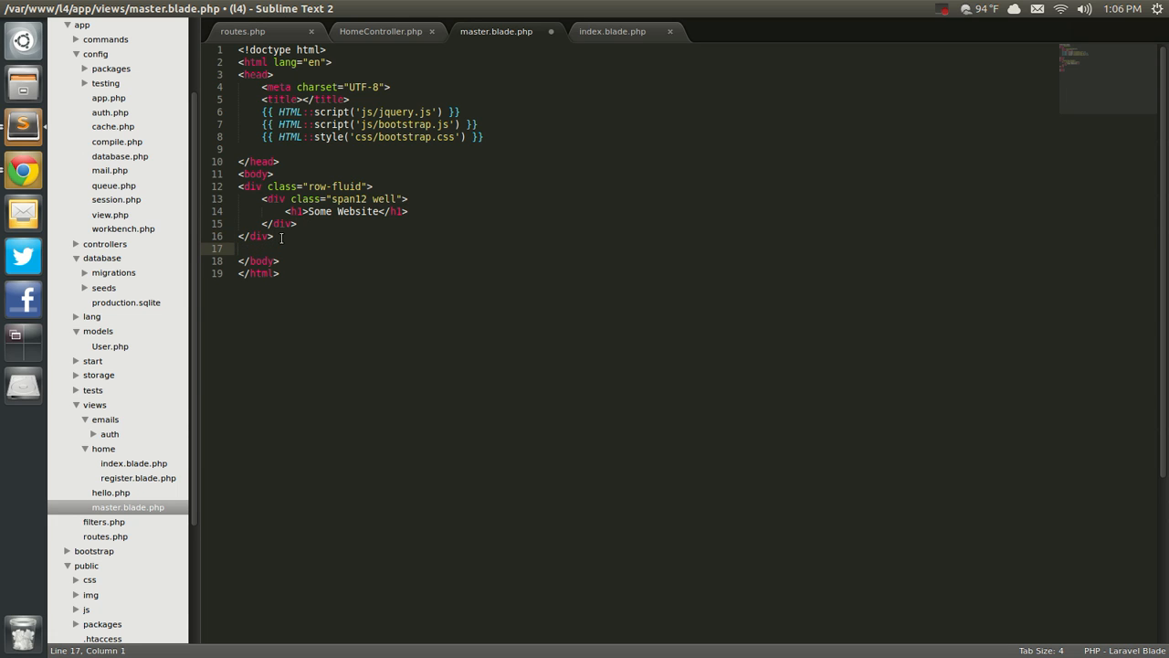
{"action": "type", "text": ".row"}
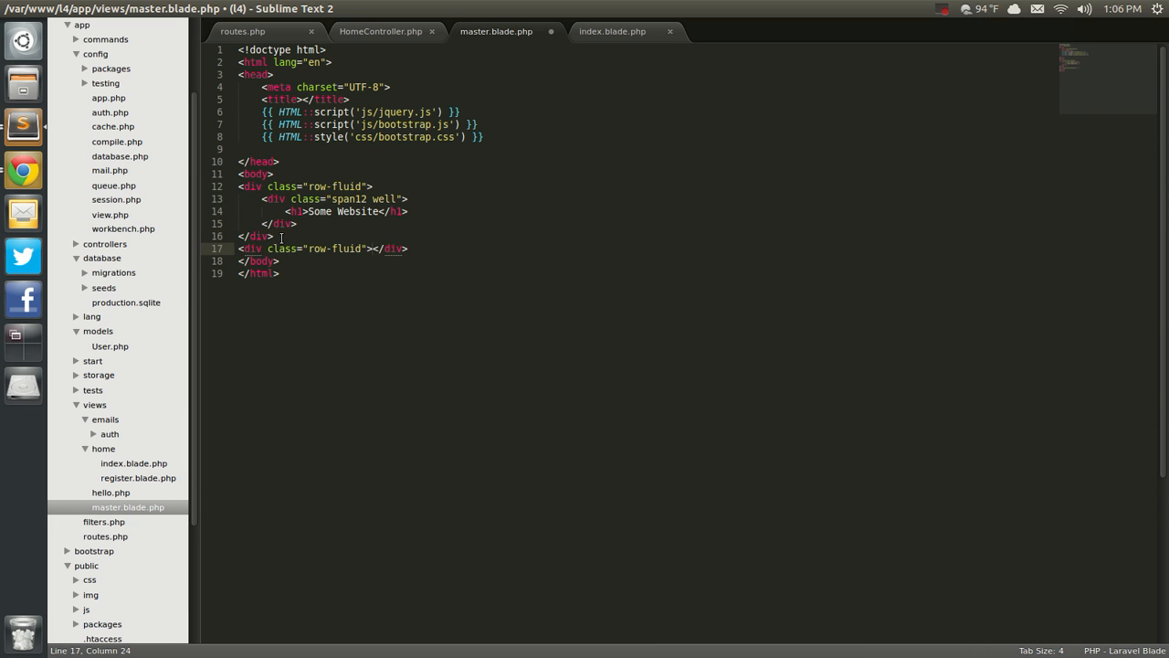
{"action": "key", "text": "Enter"}
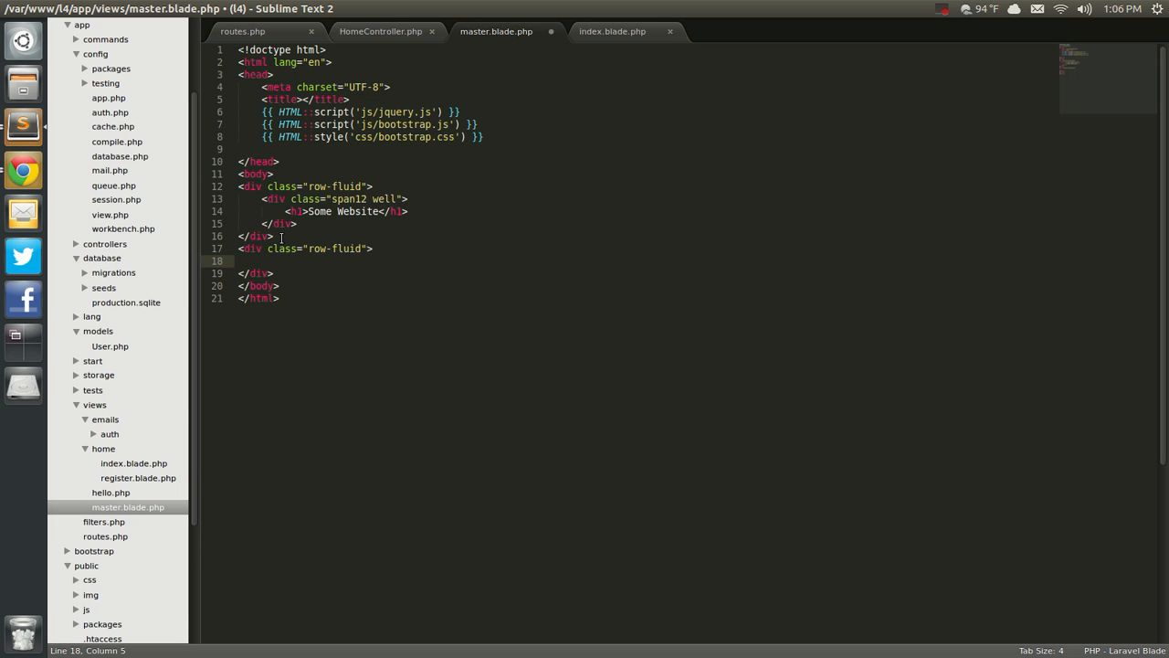
{"action": "type", "text": ".span3\"></div>"}
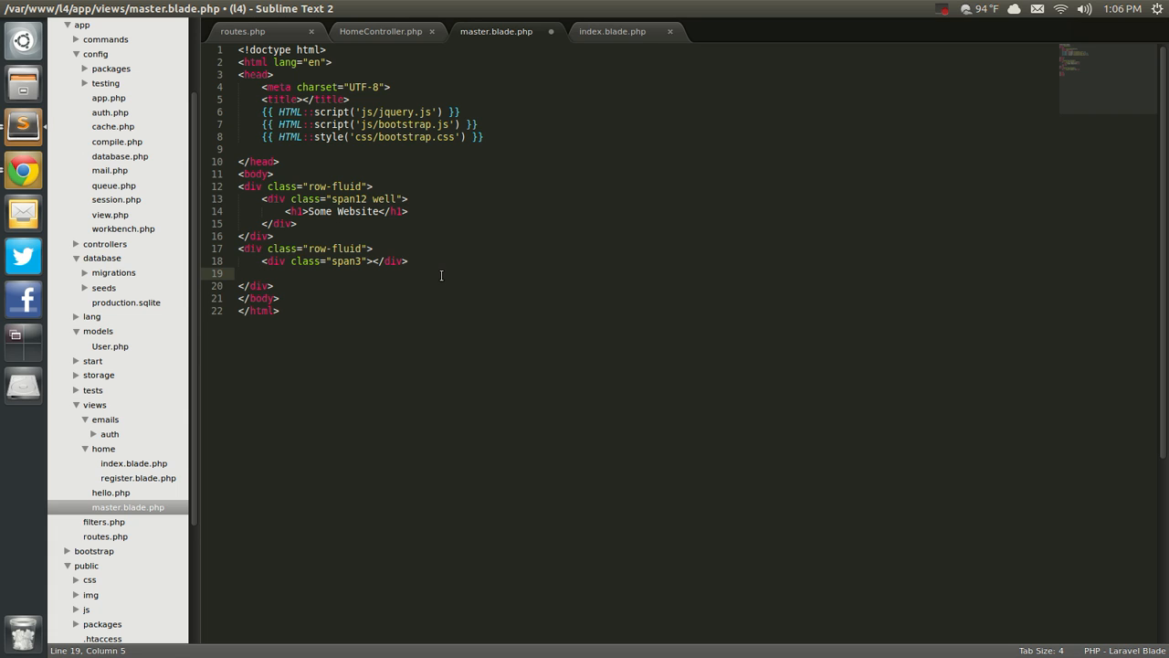
{"action": "mouse_move", "coordinate": [920, 338]}
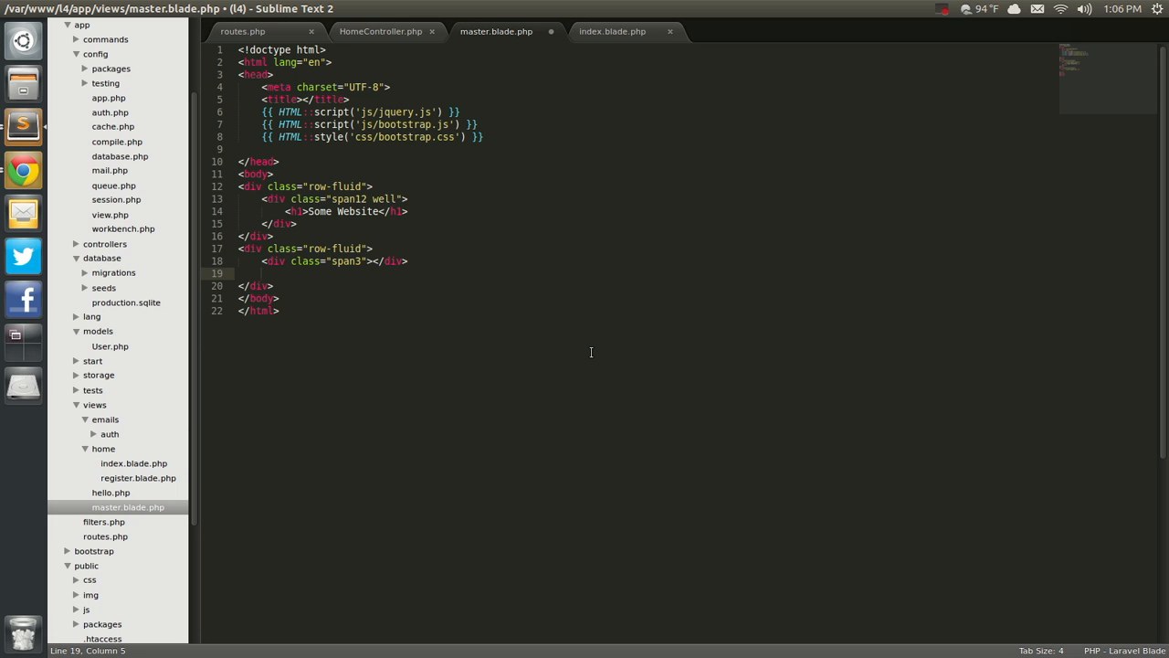
{"action": "type", "text": ".span12"}
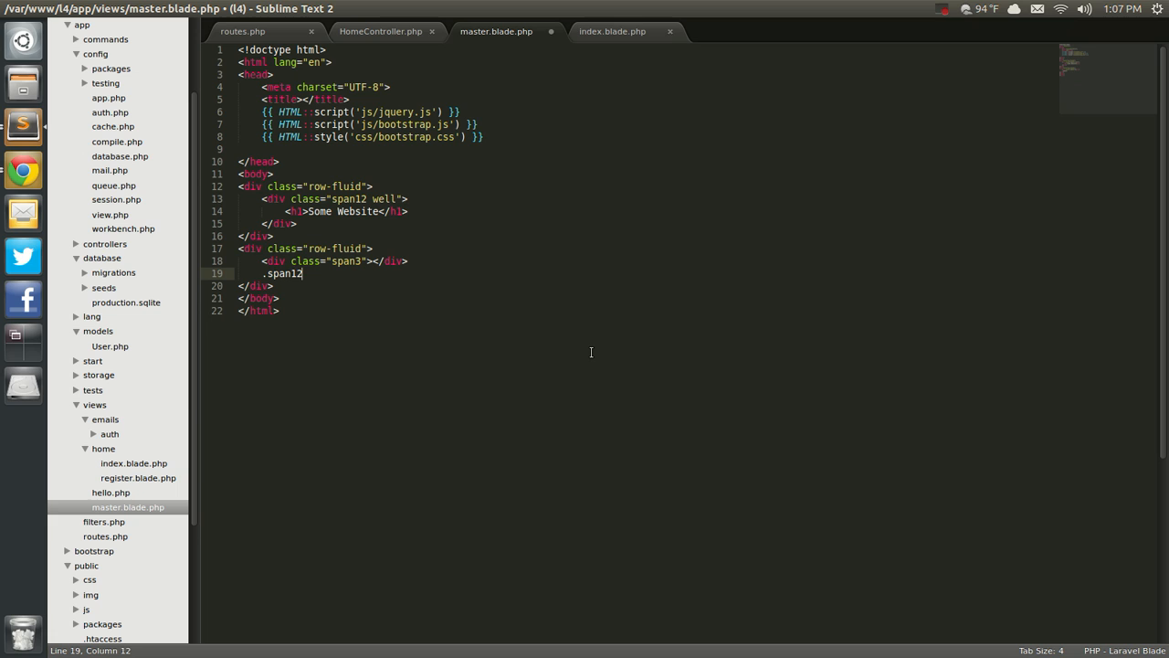
{"action": "type", "text": "<div class=\"span9\"></div>"}
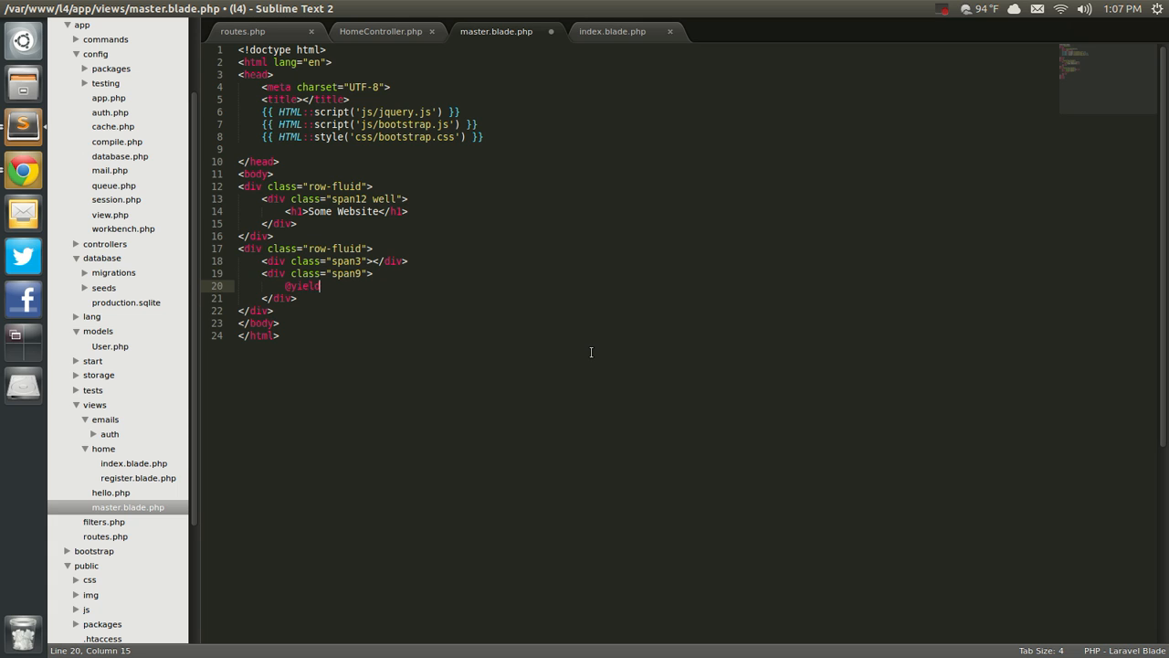
{"action": "type", "text": "()"}
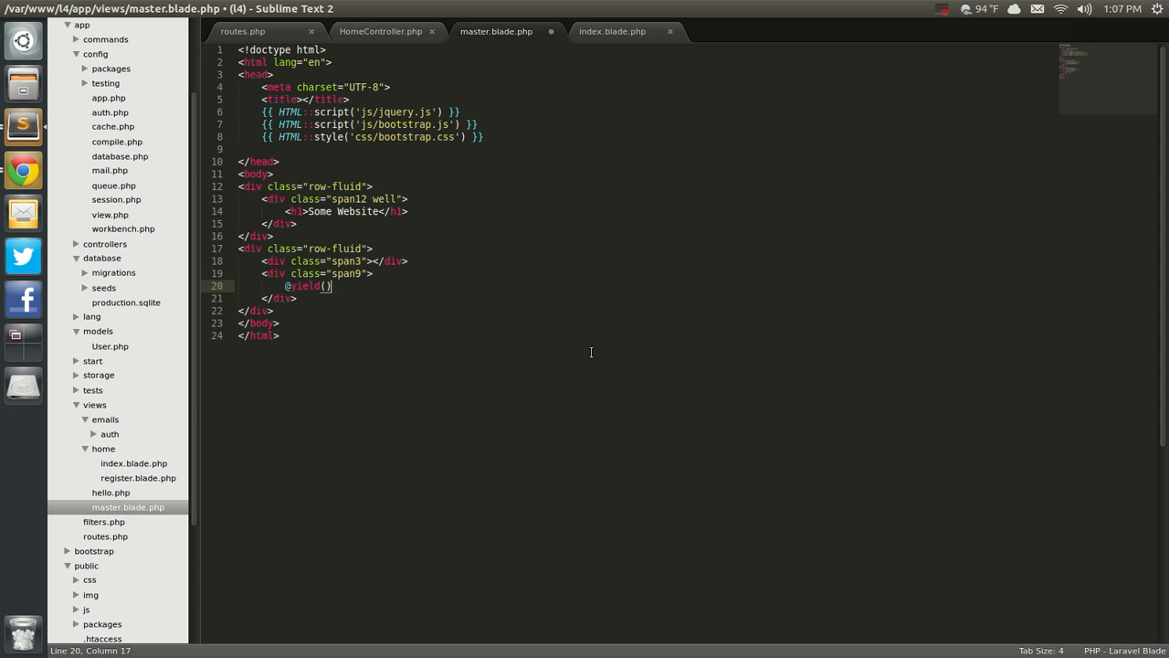
{"action": "type", "text": "'con'"}
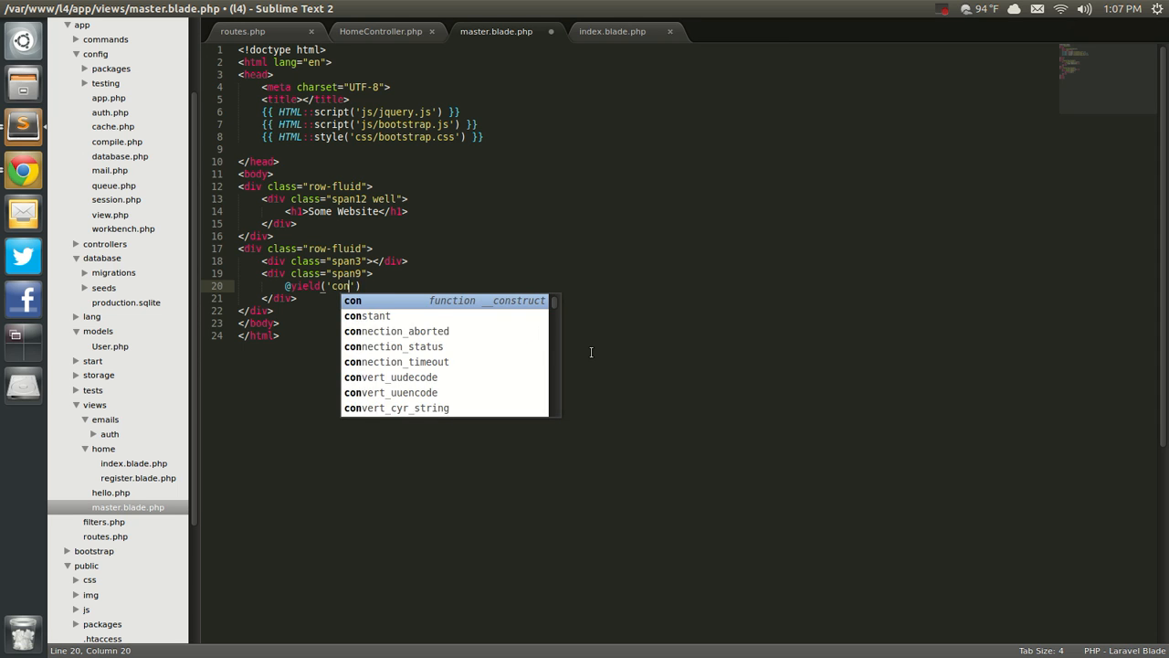
{"action": "type", "text": "tent"}
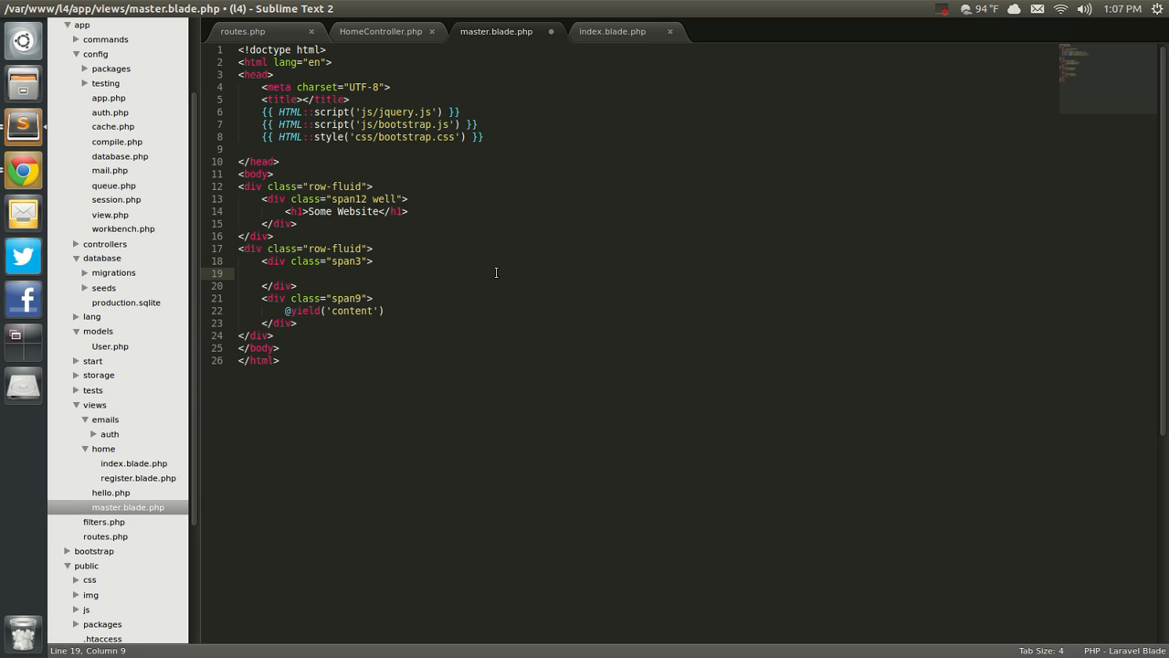
- Expand ul.nav.nav-list inside the span3 div, leaving an empty inner line
{"action": "type", "text": "ul"}
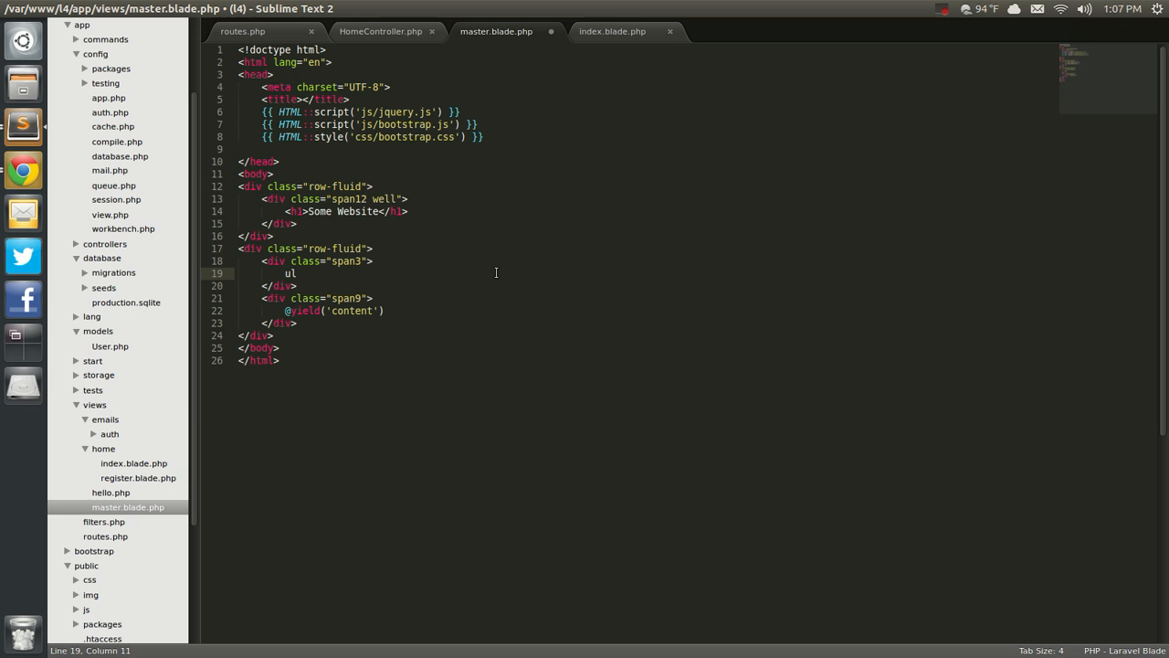
{"action": "type", "text": "."}
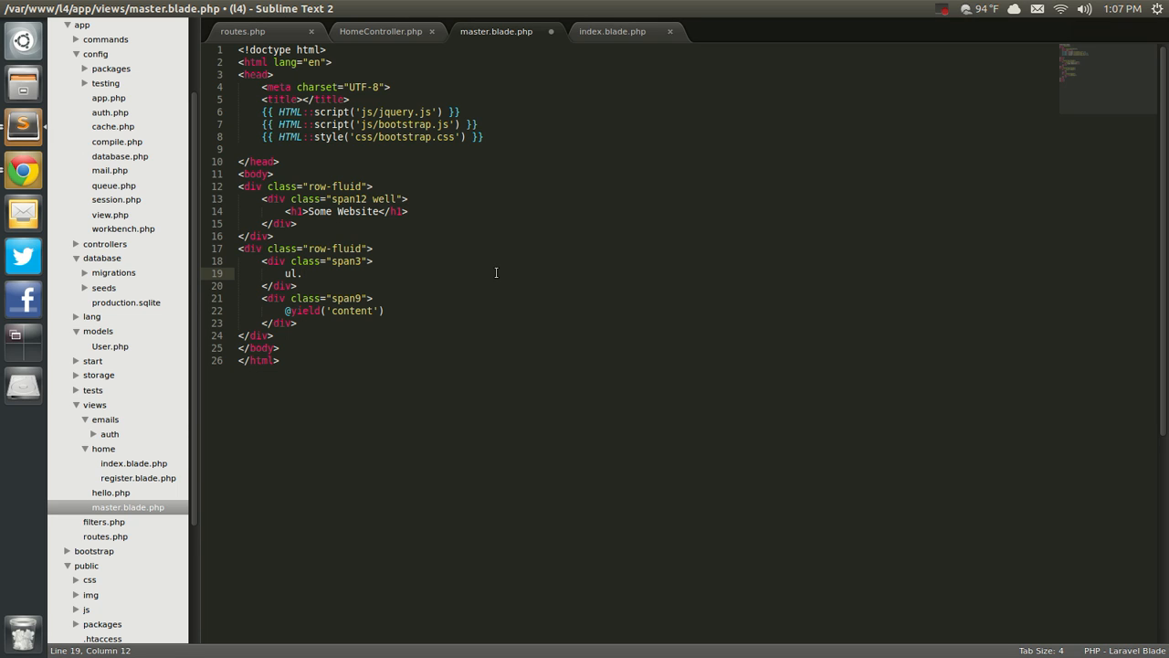
{"action": "type", "text": "nav."}
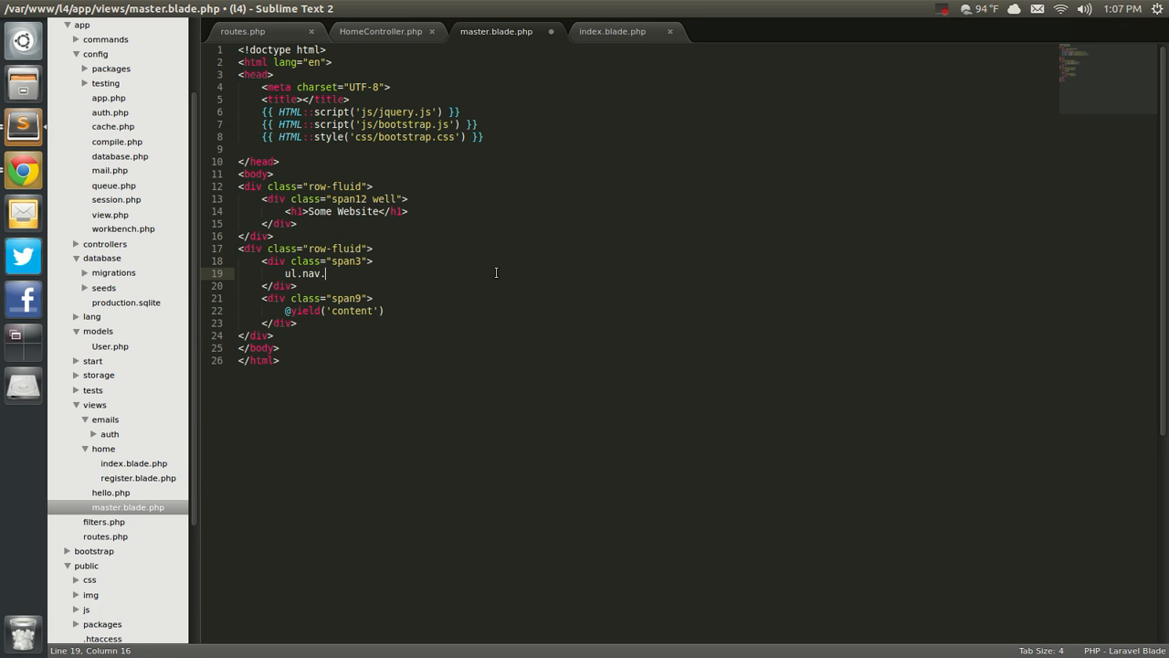
{"action": "type", "text": "nav-list\">"}
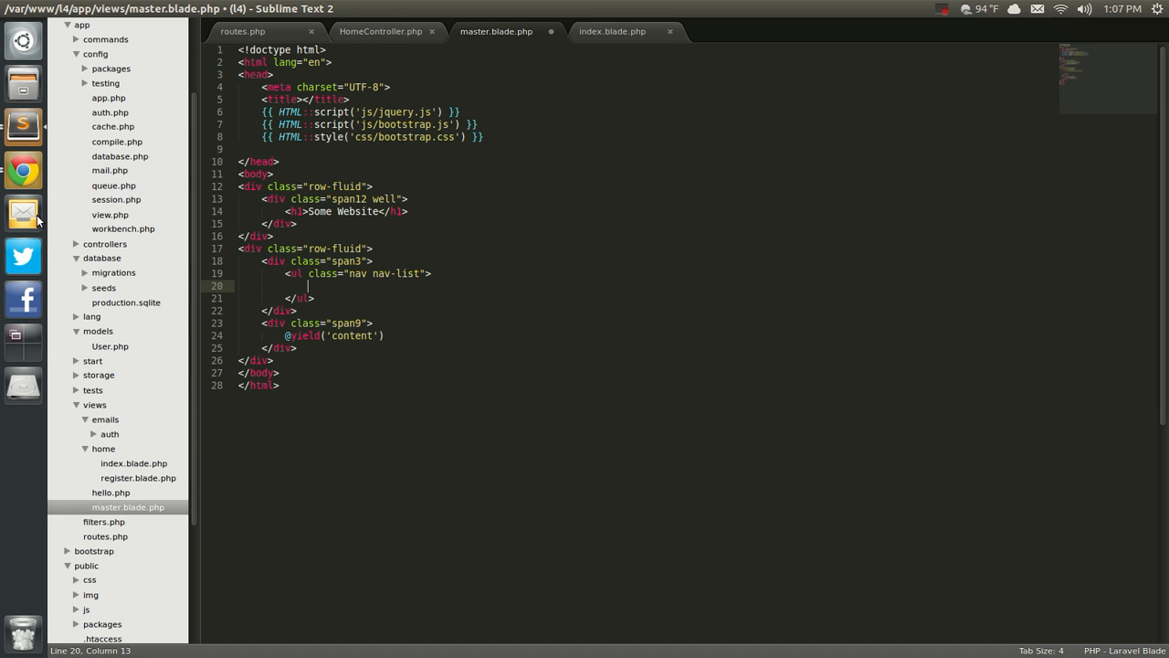
{"action": "mouse_move", "coordinate": [23, 171]}
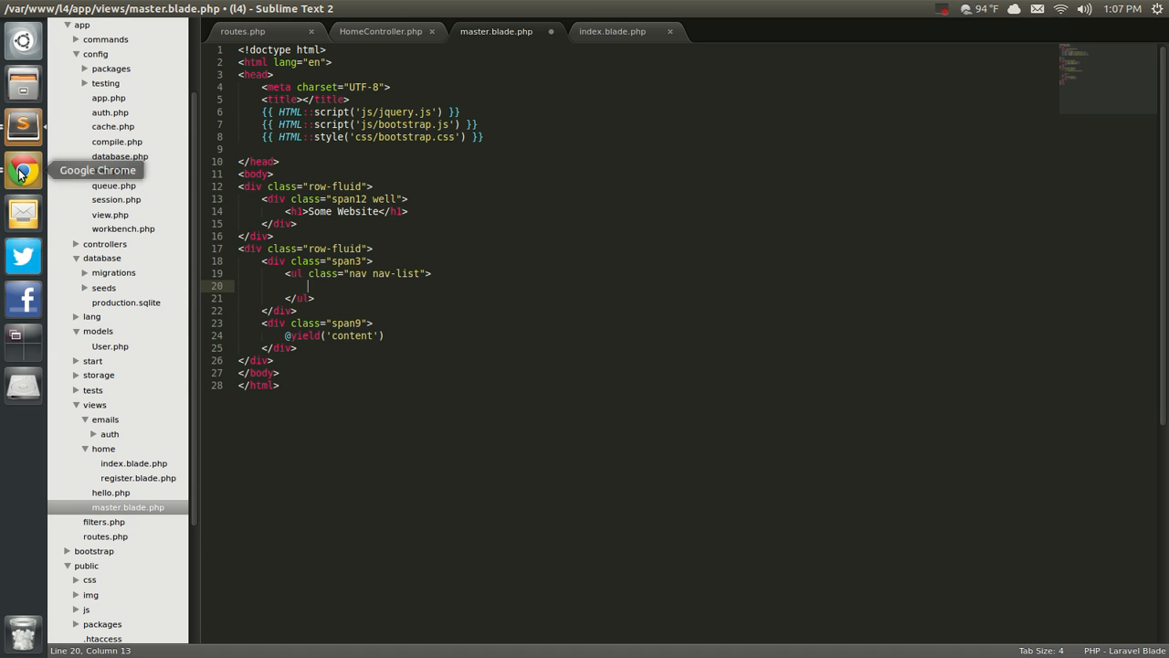
- Switch to Google Chrome and view the l4.dev tab with its Login link
{"action": "left_click", "coordinate": [23, 171]}
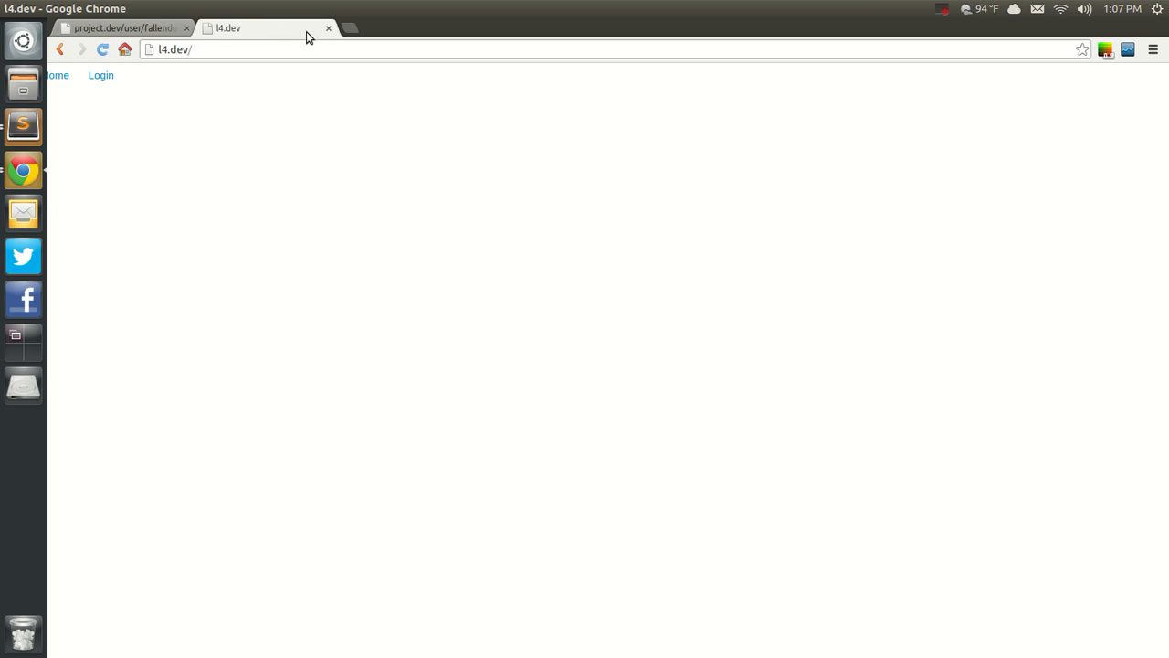
{"action": "left_click", "coordinate": [186, 27]}
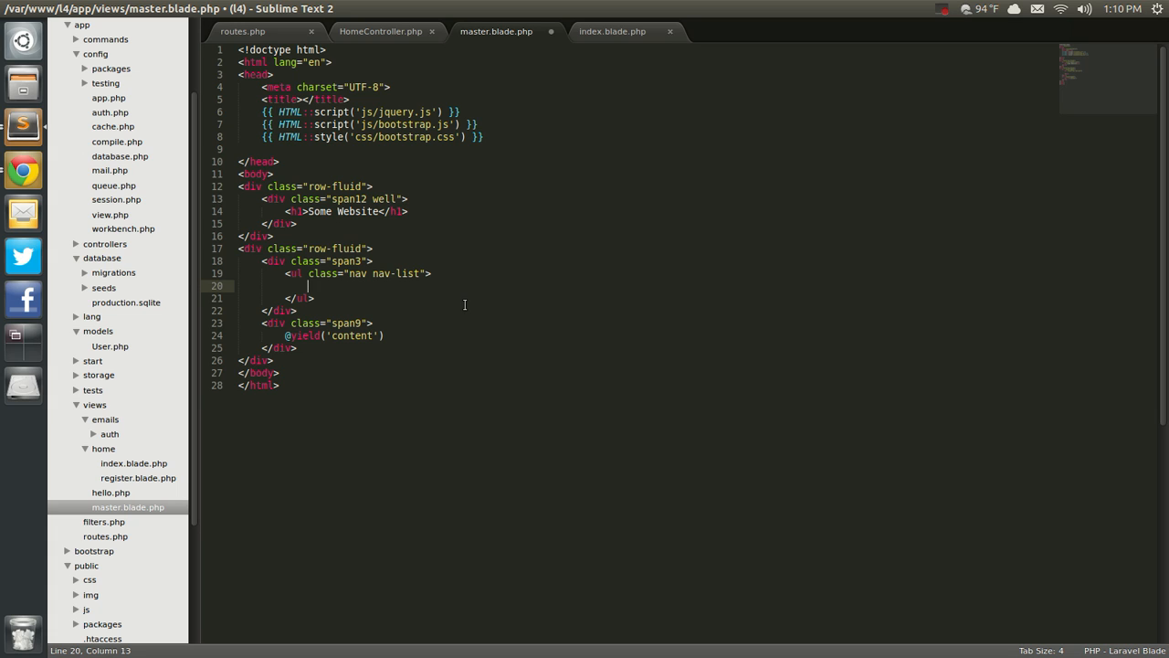
{"action": "type", "text": "@if("}
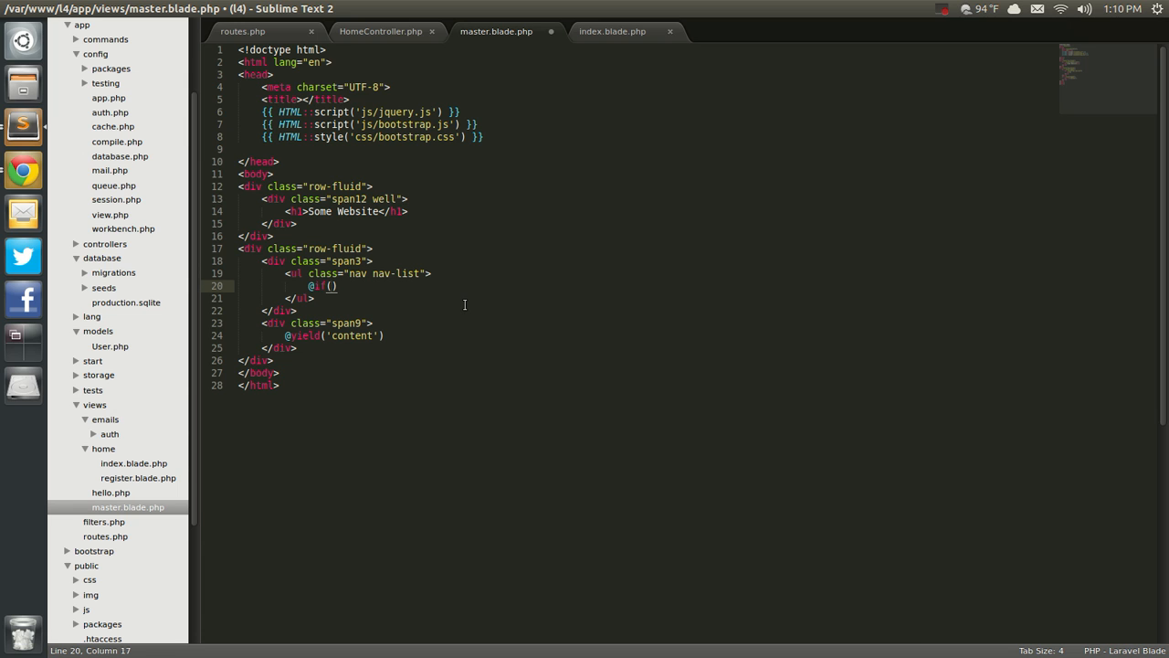
{"action": "type", "text": "Auth::user("}
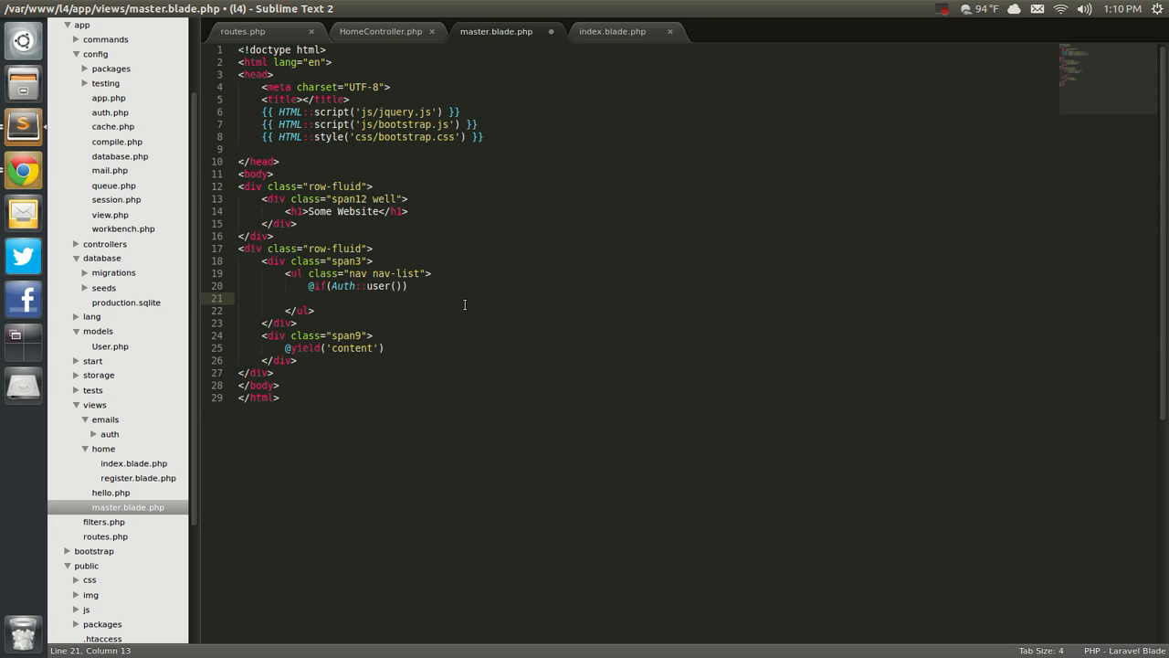
{"action": "type", "text": "li."}
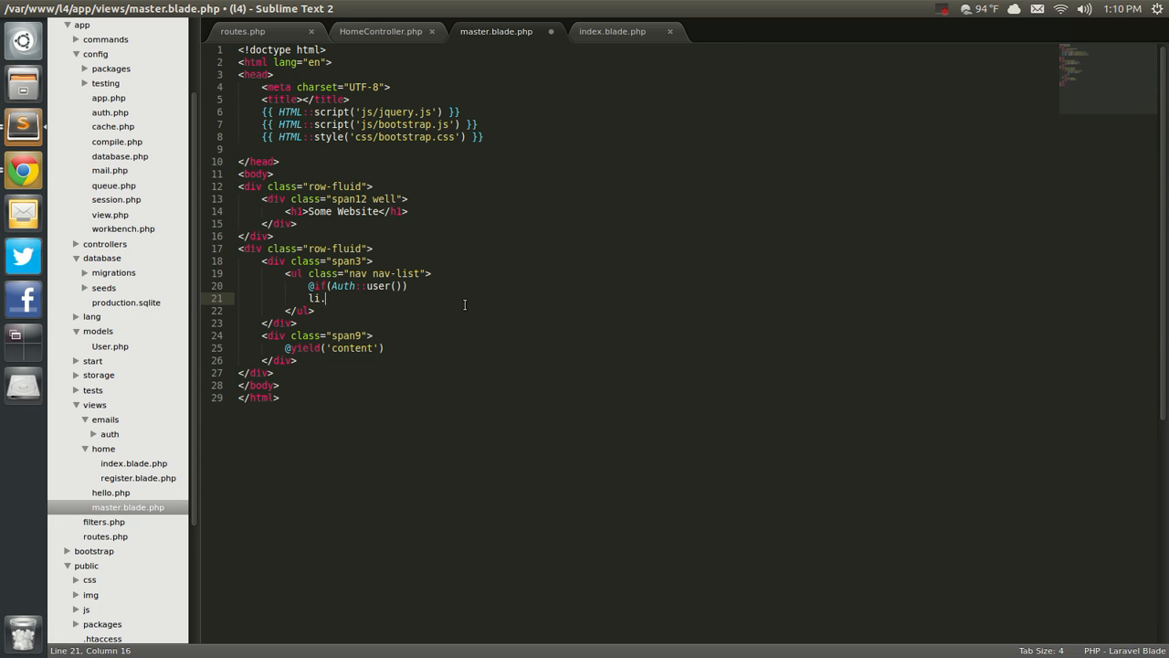
{"action": "type", "text": "n"}
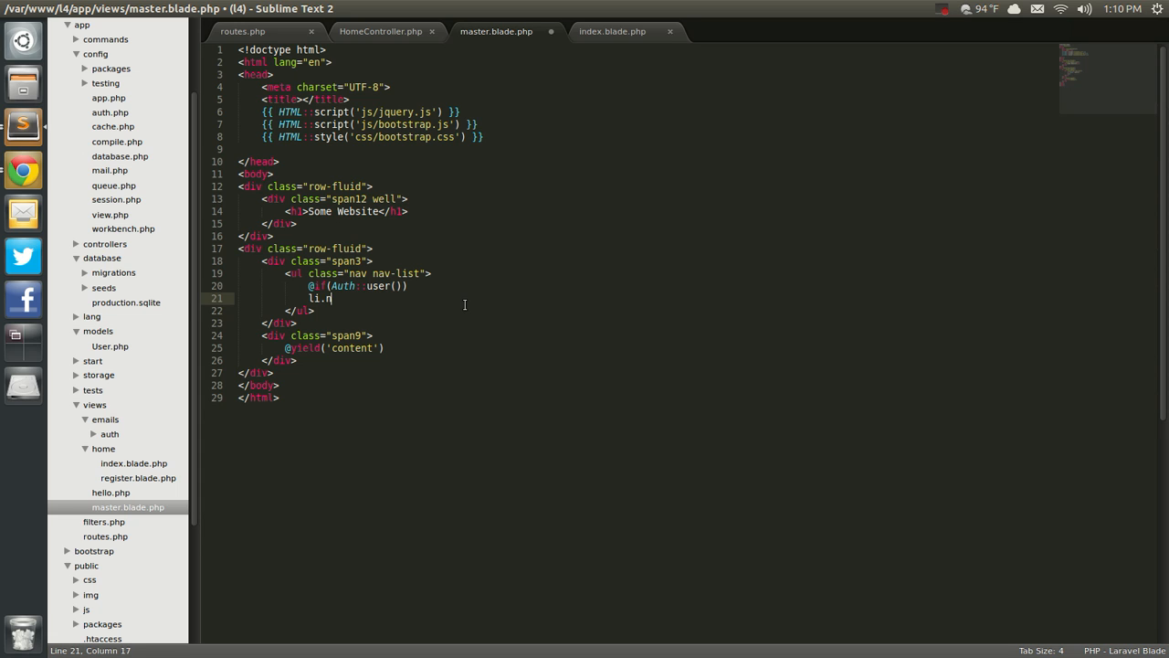
{"action": "type", "text": "nav-he"}
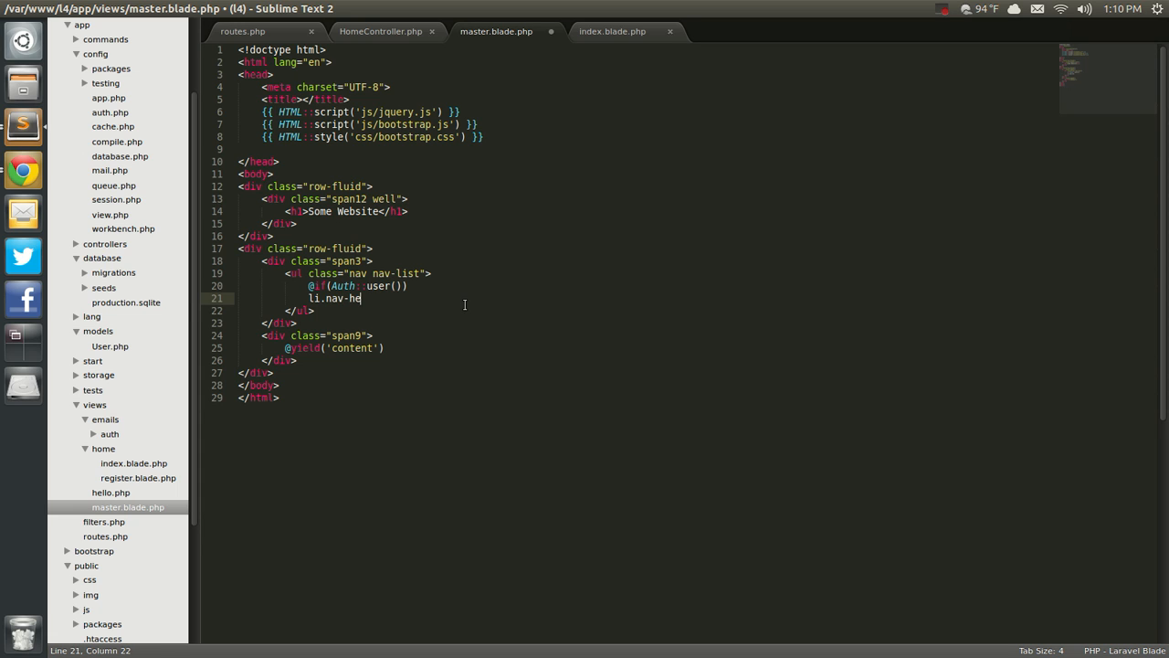
{"action": "type", "text": "ader\"></li>"}
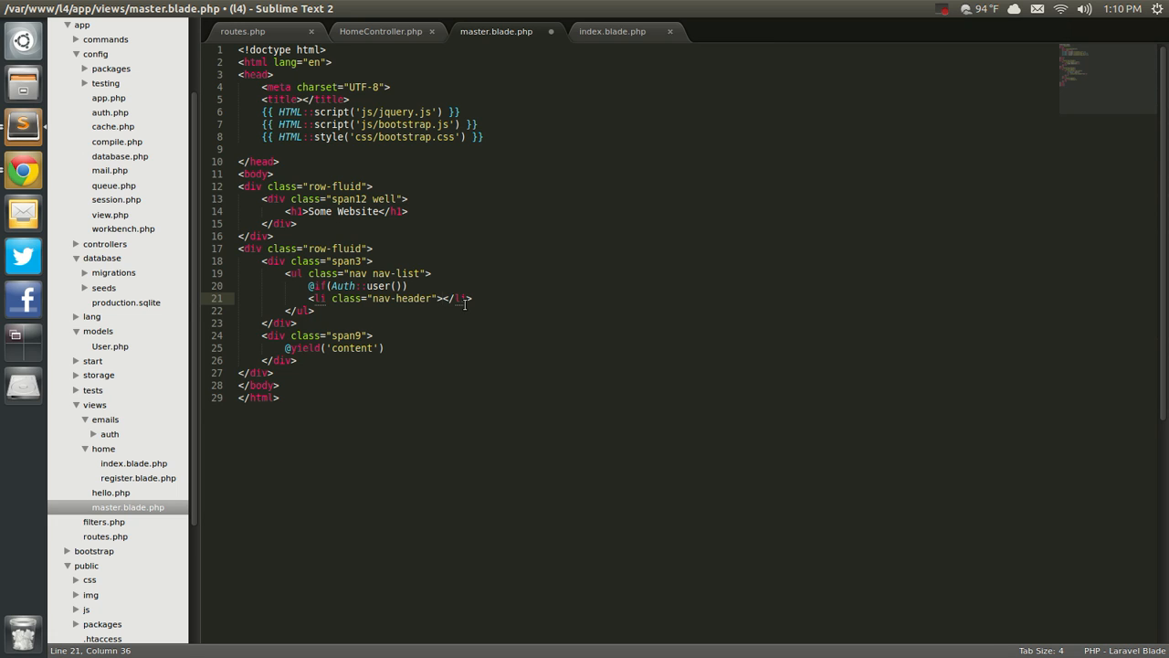
- Fill the nav-header with {{ ucwords(Auth::user()->username) }}
{"action": "type", "text": "{{}}"}
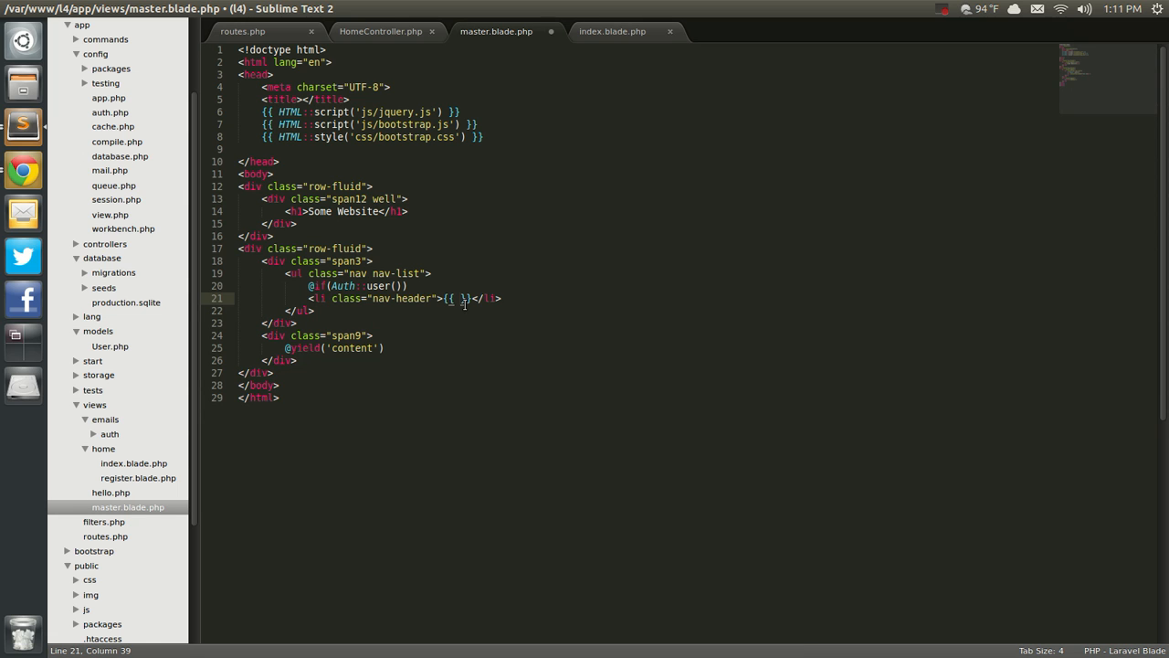
{"action": "type", "text": "ucword"}
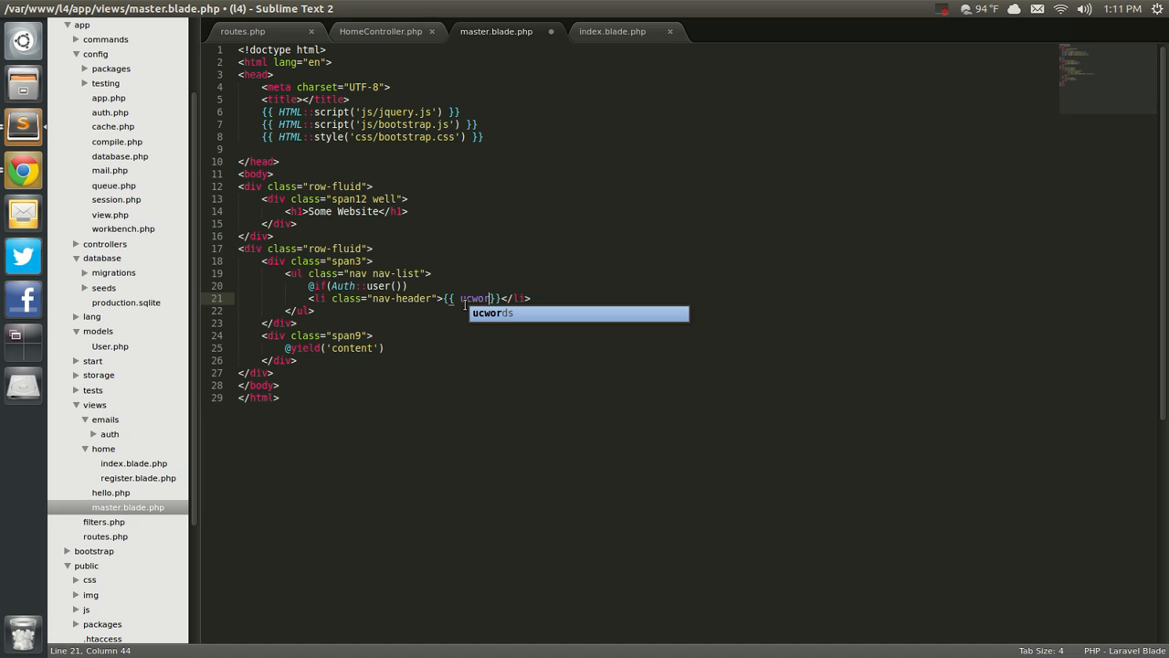
{"action": "type", "text": "s"}
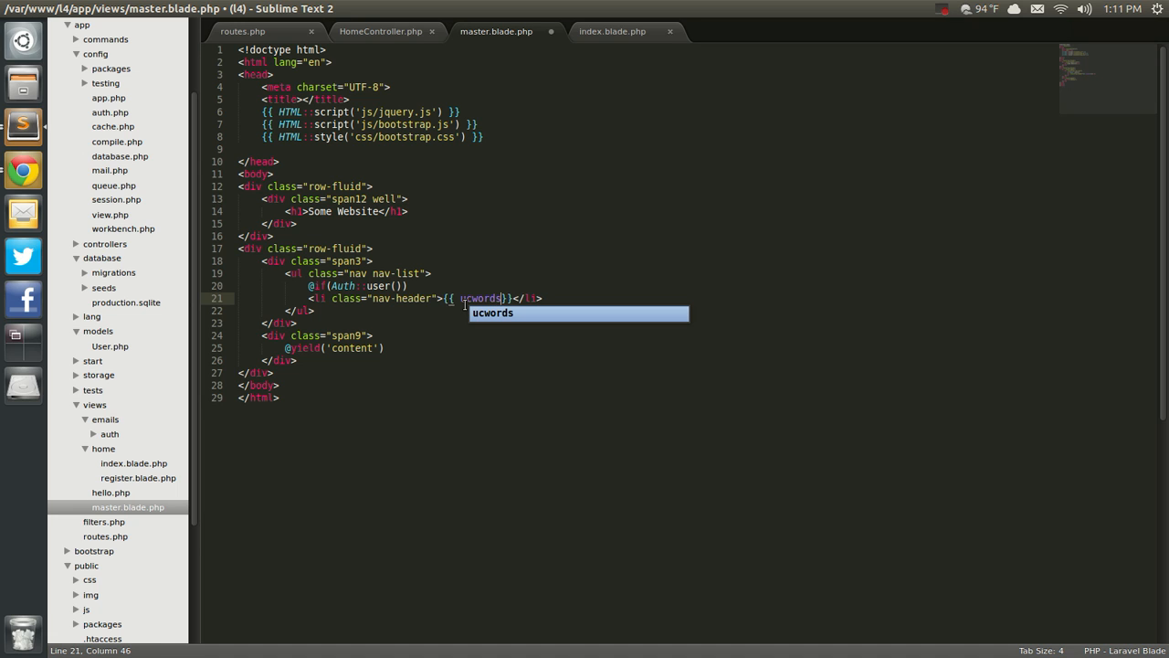
{"action": "type", "text": "(str)"}
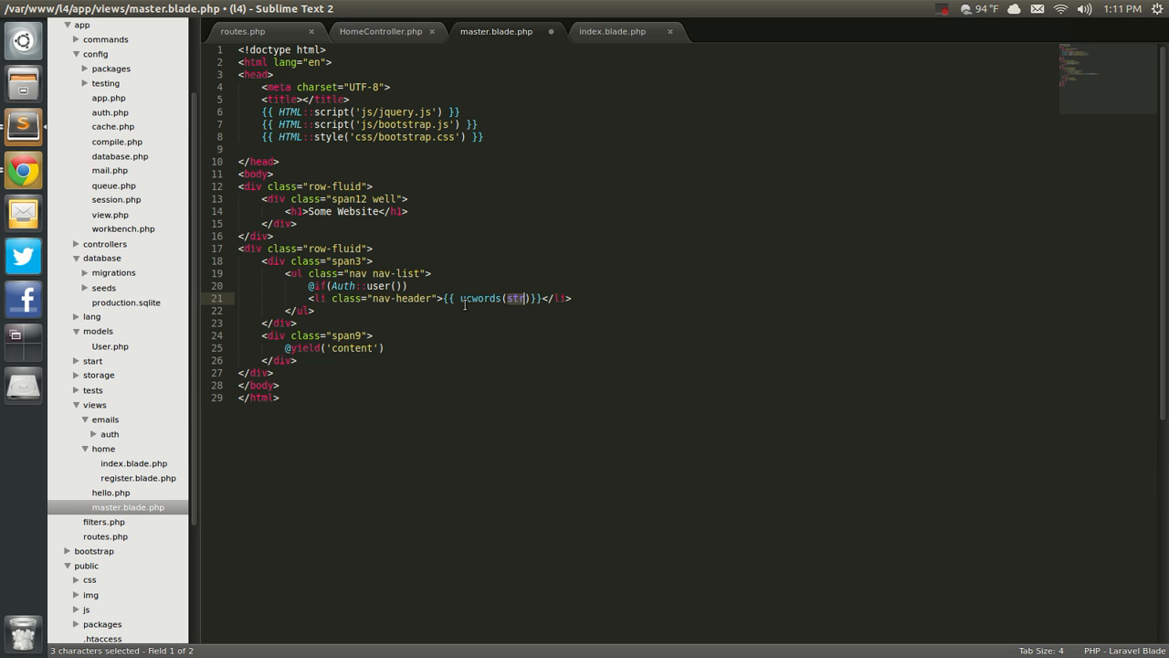
{"action": "type", "text": "Auth::u"}
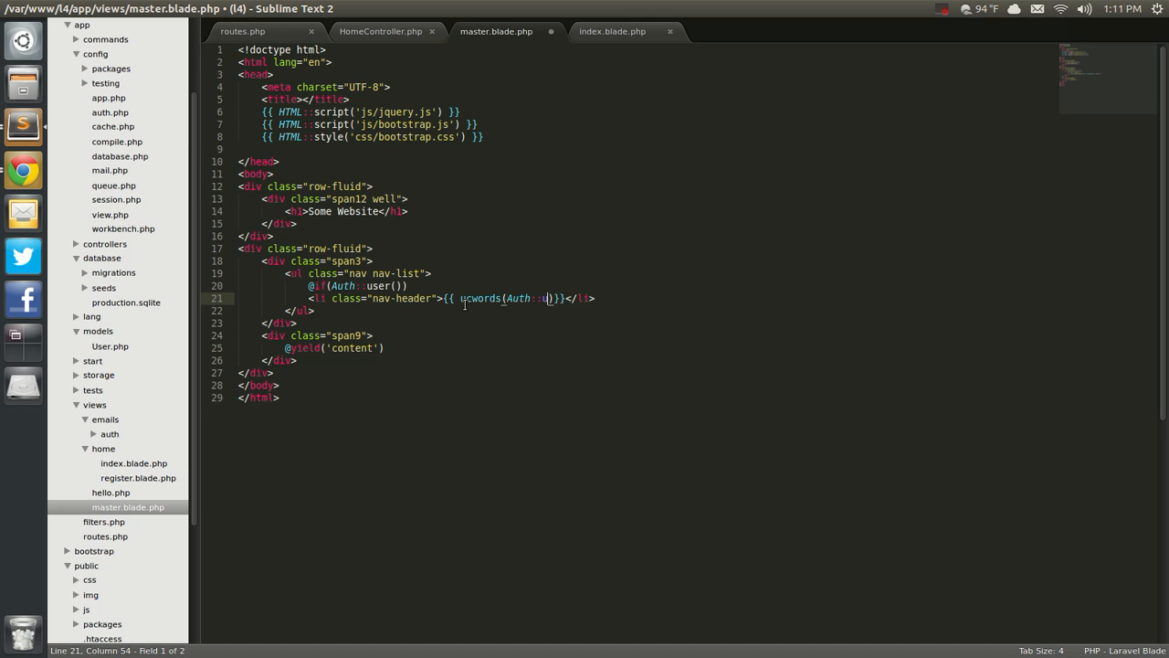
{"action": "type", "text": "ser"}
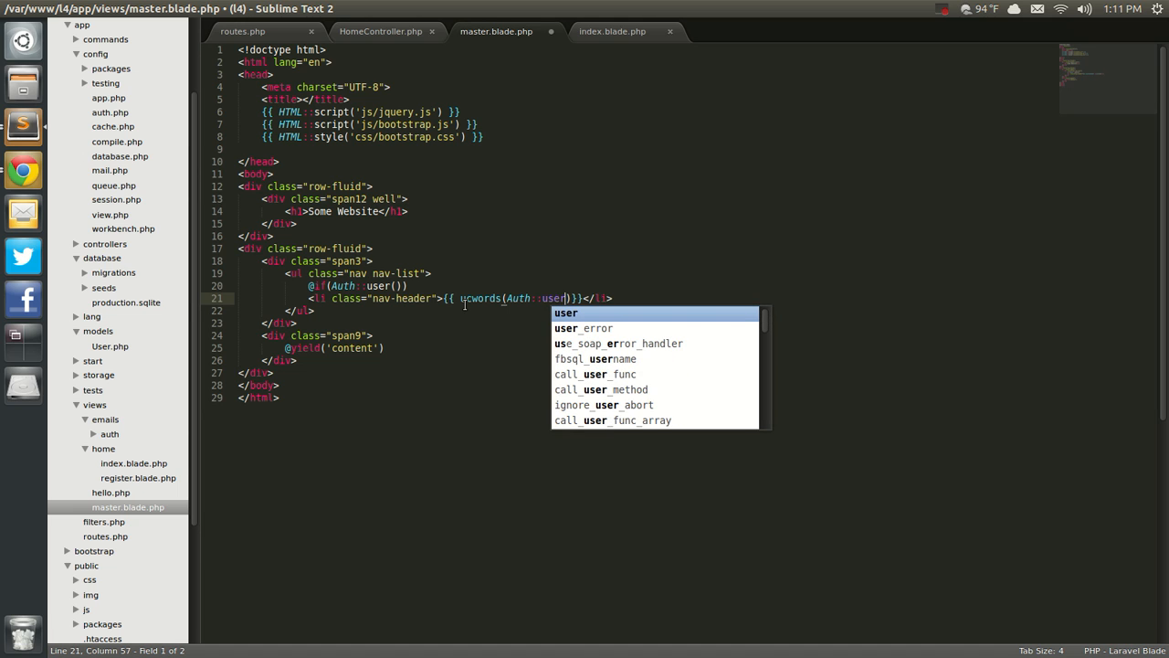
{"action": "type", "text": "()->us"}
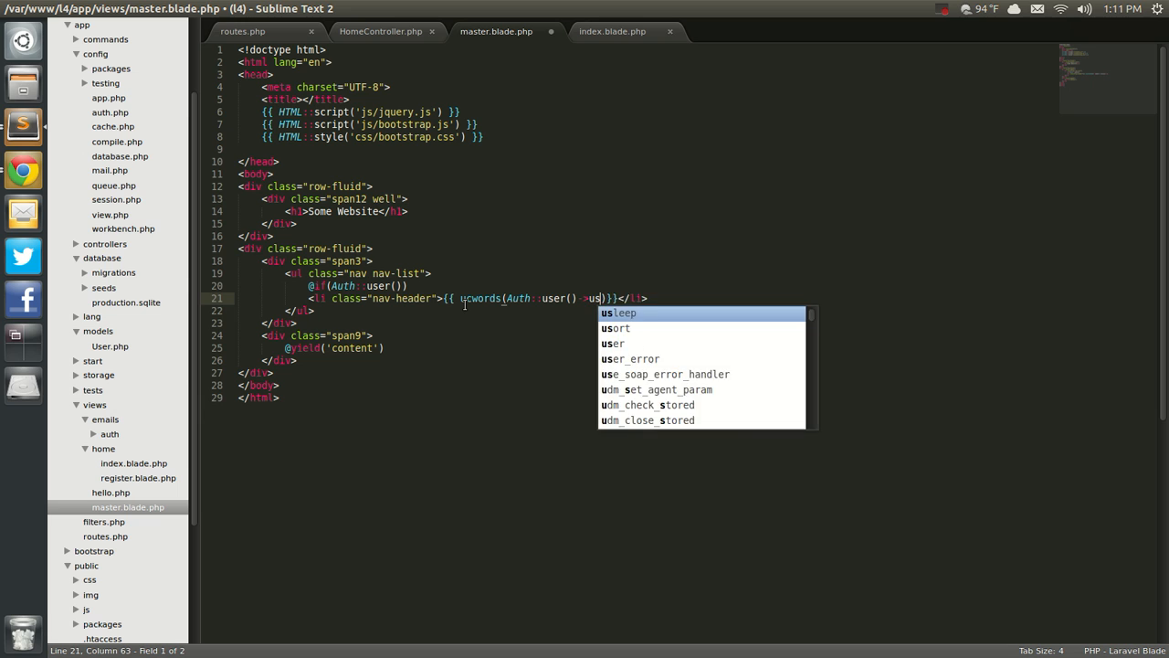
{"action": "type", "text": "ername"}
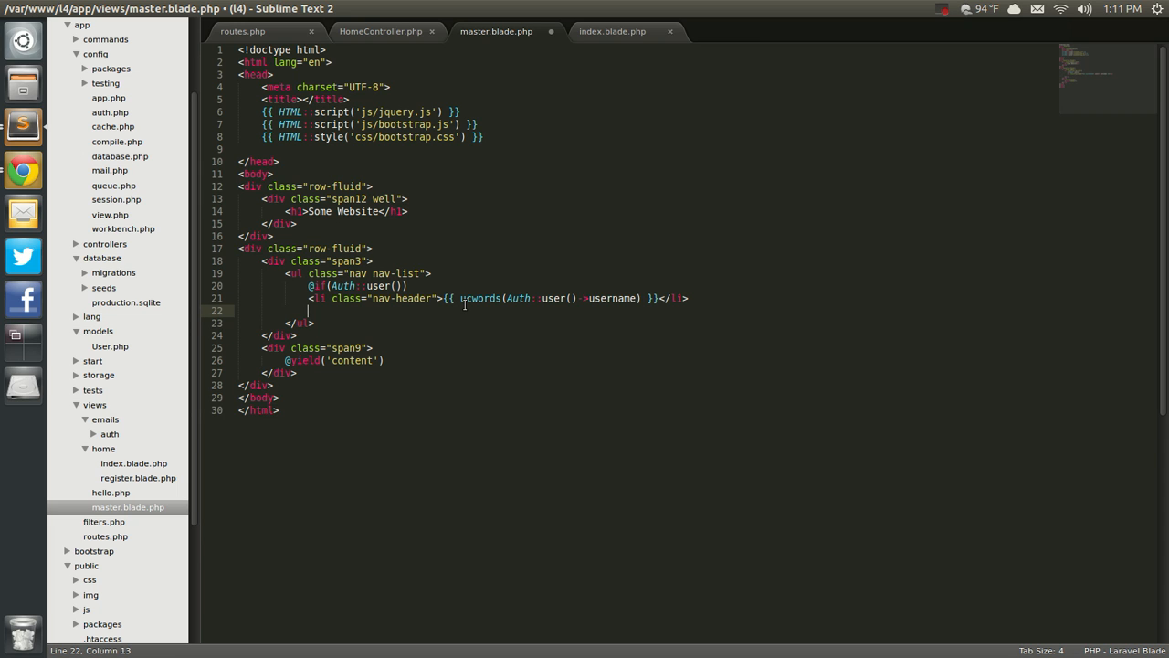
- Add an li echoing HTML::link('post', 'Add Post') beneath the nav header
{"action": "type", "text": "li></li>"}
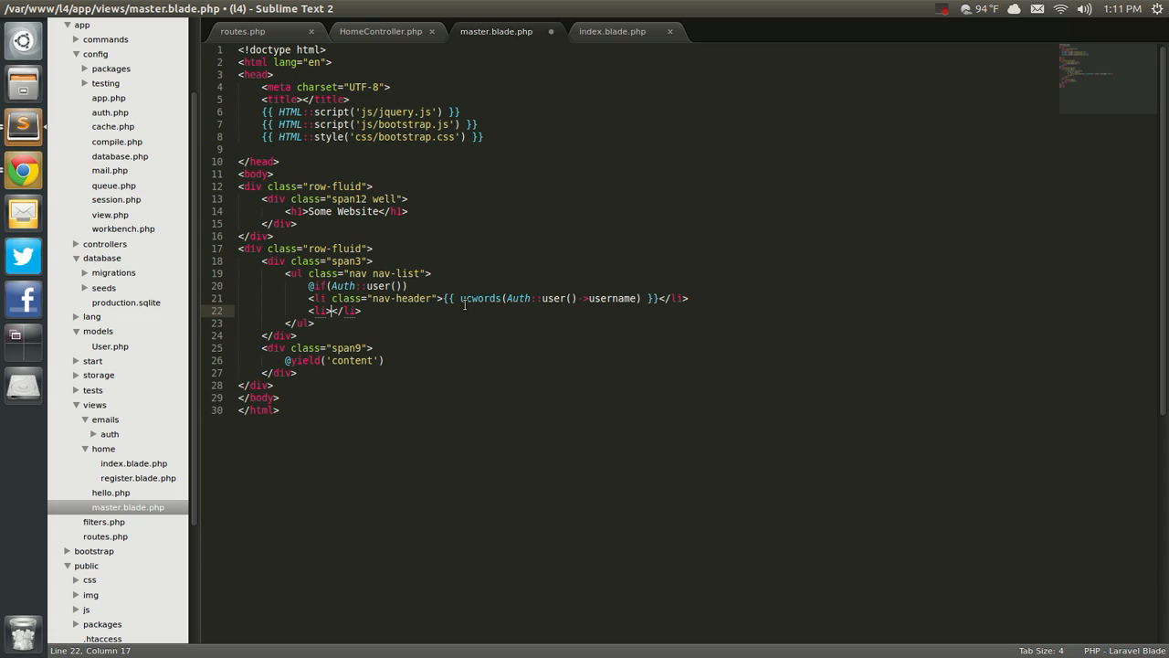
{"action": "type", "text": "{{ H"}
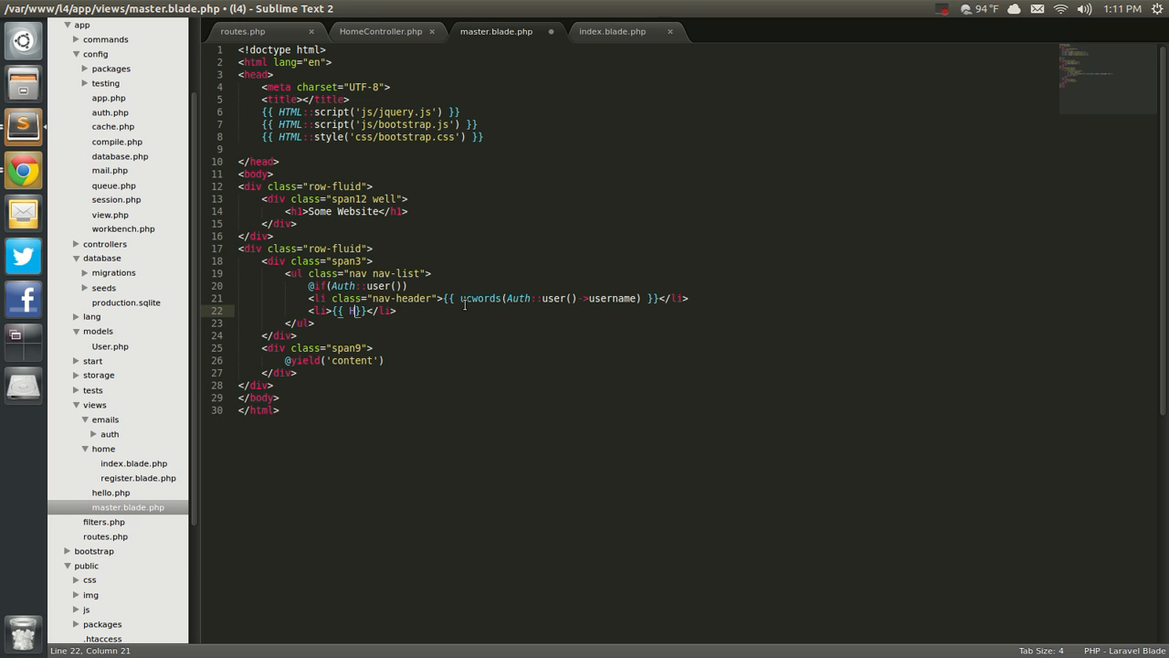
{"action": "type", "text": "link('"}
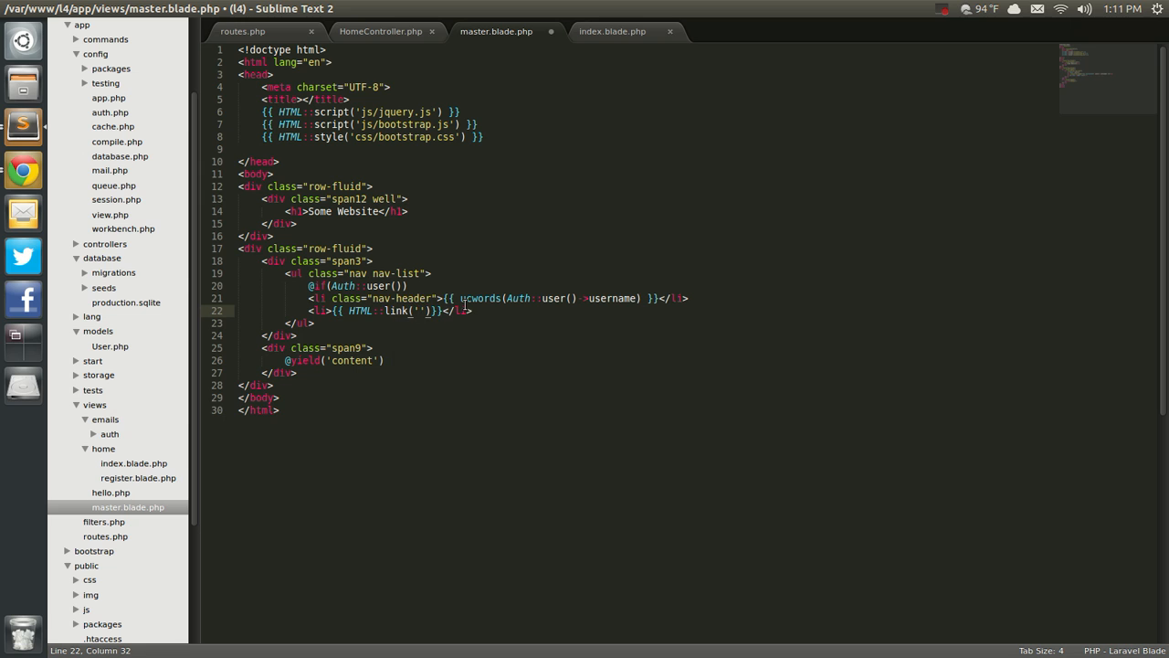
{"action": "type", "text": "post"}
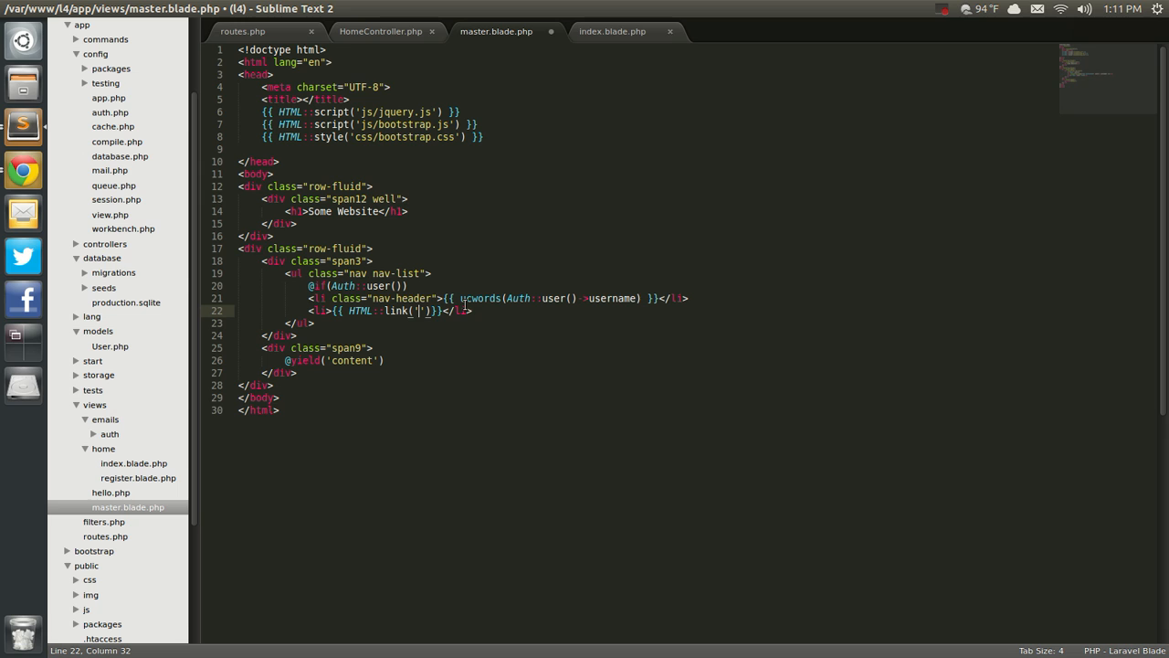
{"action": "type", "text": "post"}
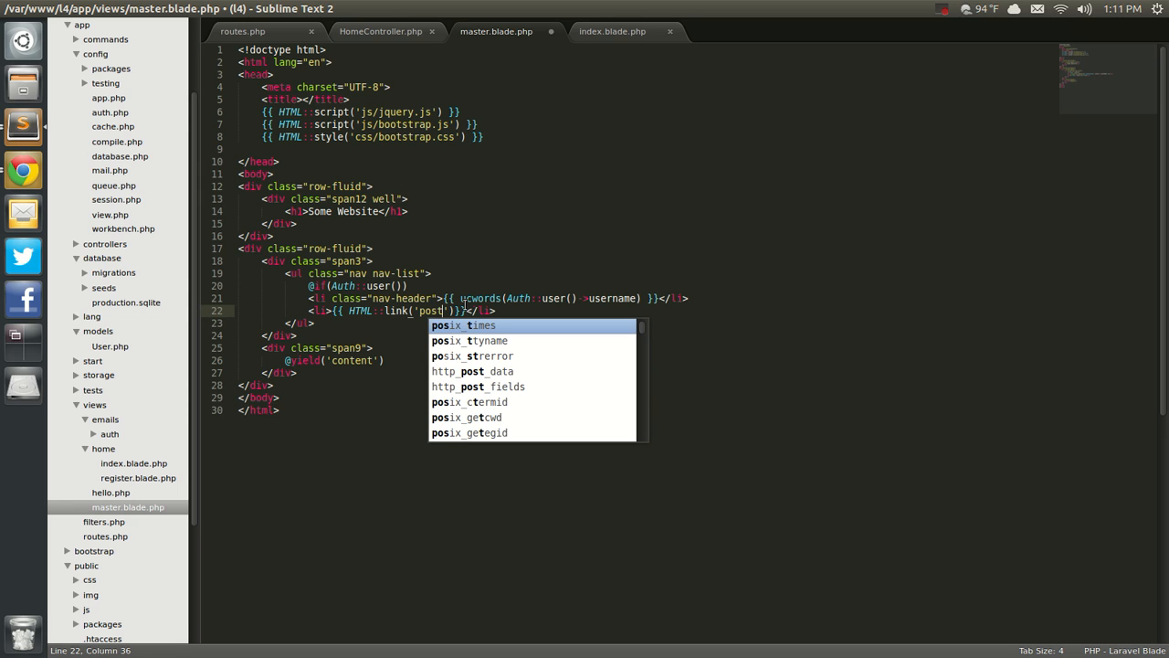
{"action": "key", "text": "BackSpace"}
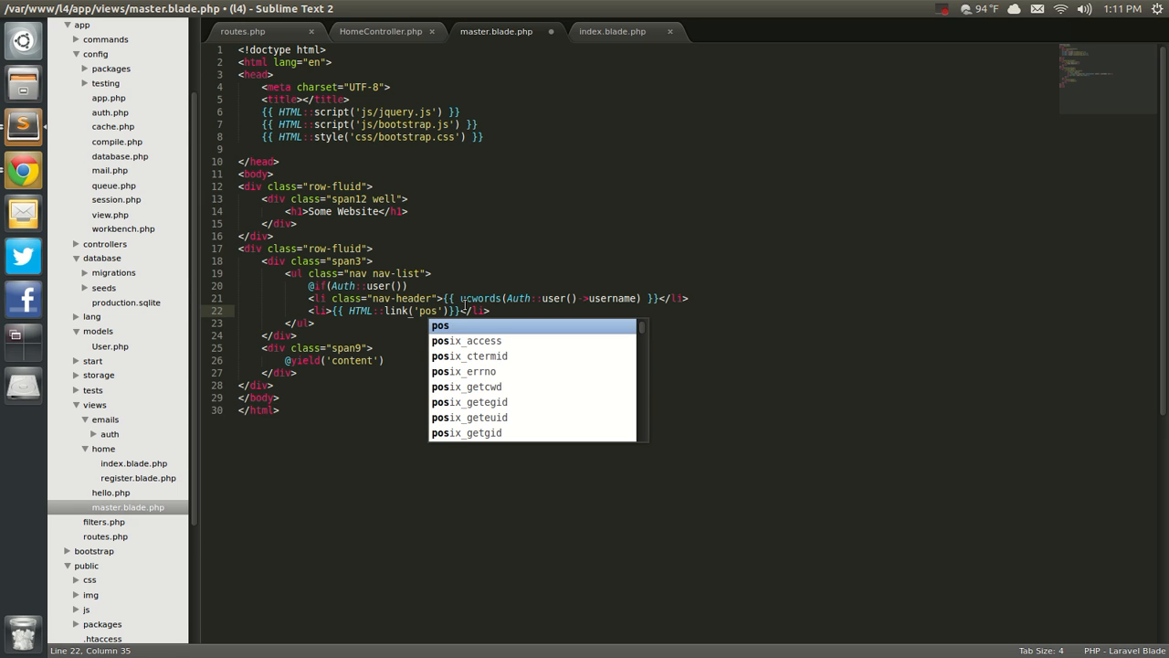
{"action": "type", "text": "t"}
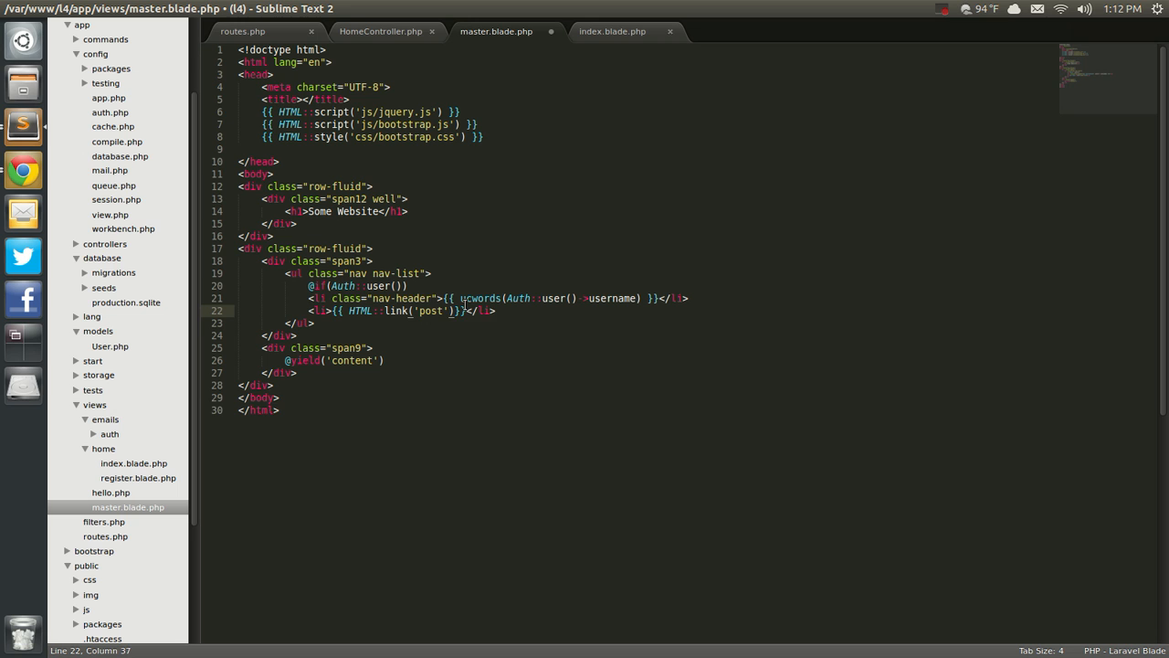
{"action": "type", "text": ", 'Add Post"}
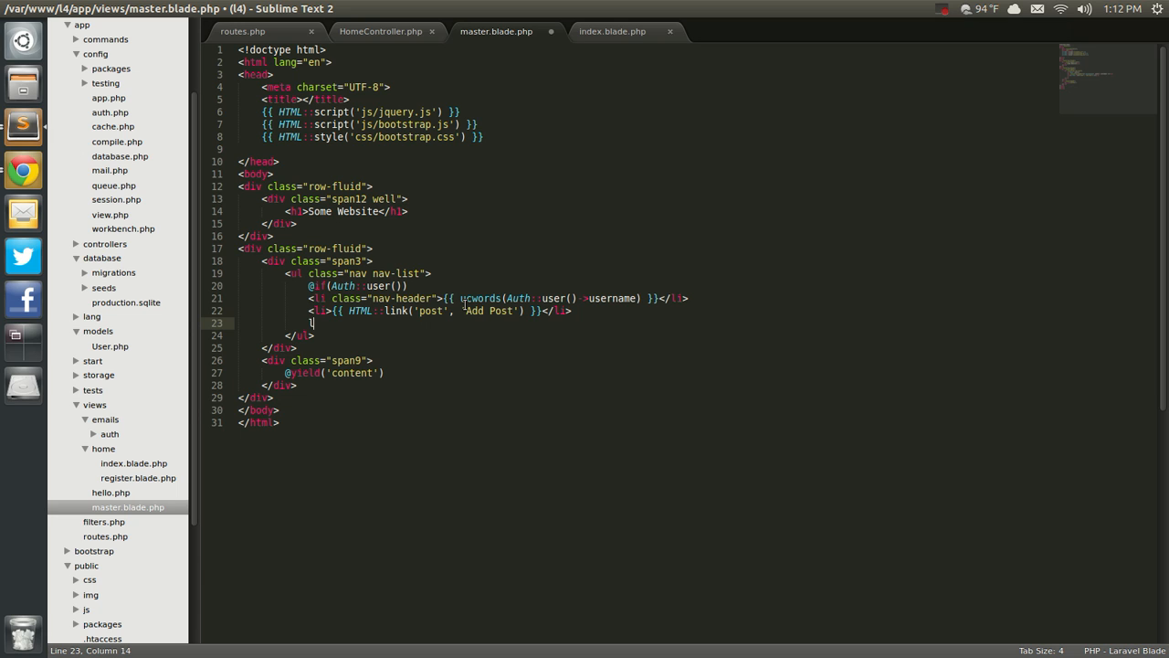
- Add an li echoing HTML::link('users', 'View Users'), then start an empty <li>{{ }}</li> below
{"action": "type", "text": "<li></li>"}
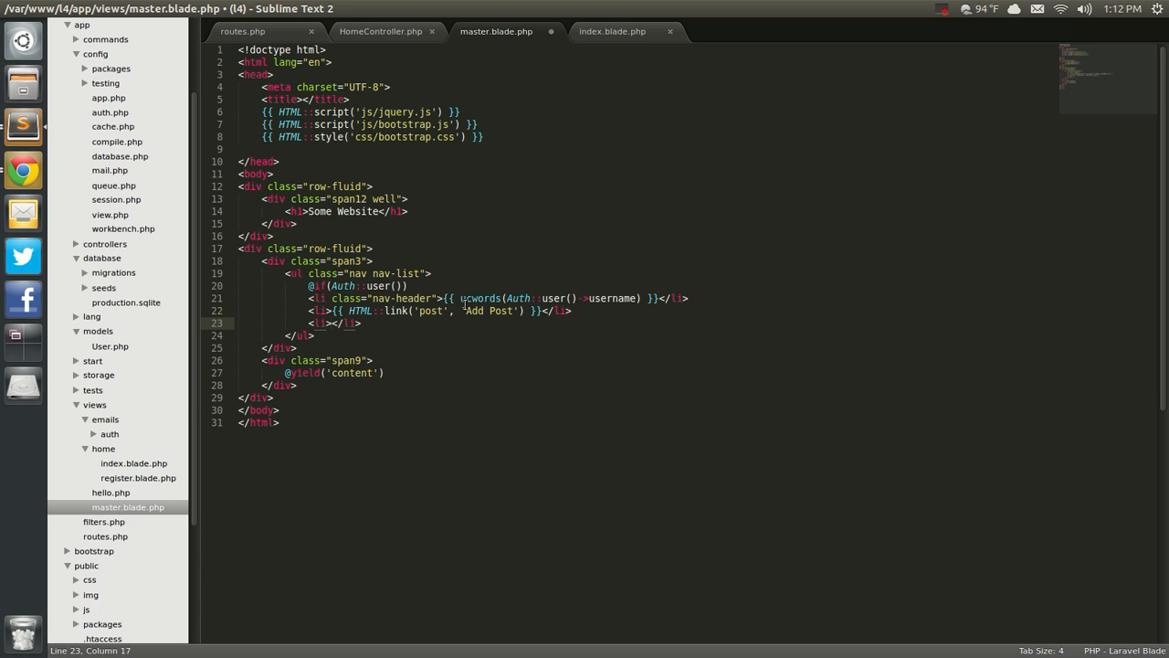
{"action": "type", "text": "HTML:"}
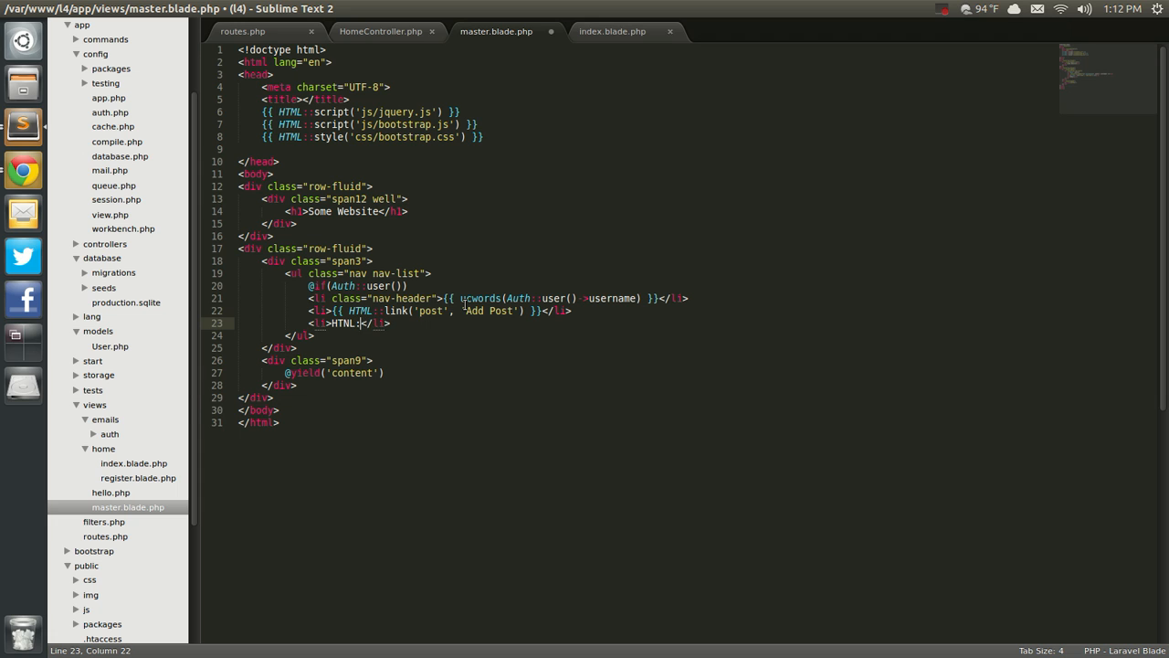
{"action": "type", "text": "{{}}"}
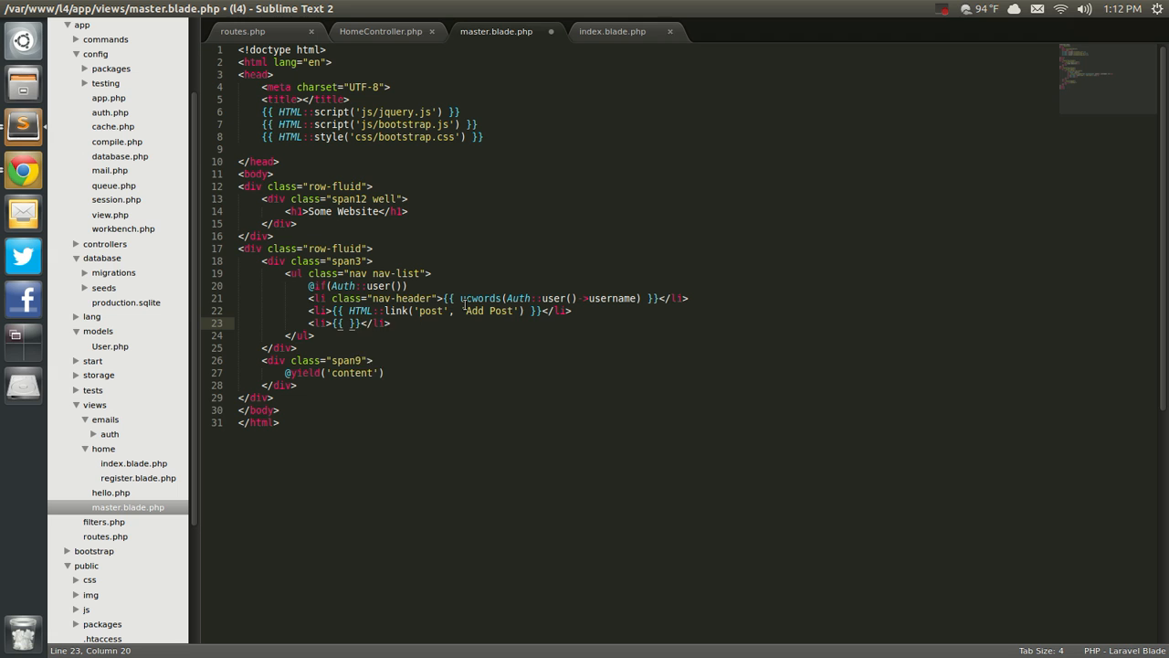
{"action": "type", "text": "HTML::link(''"}
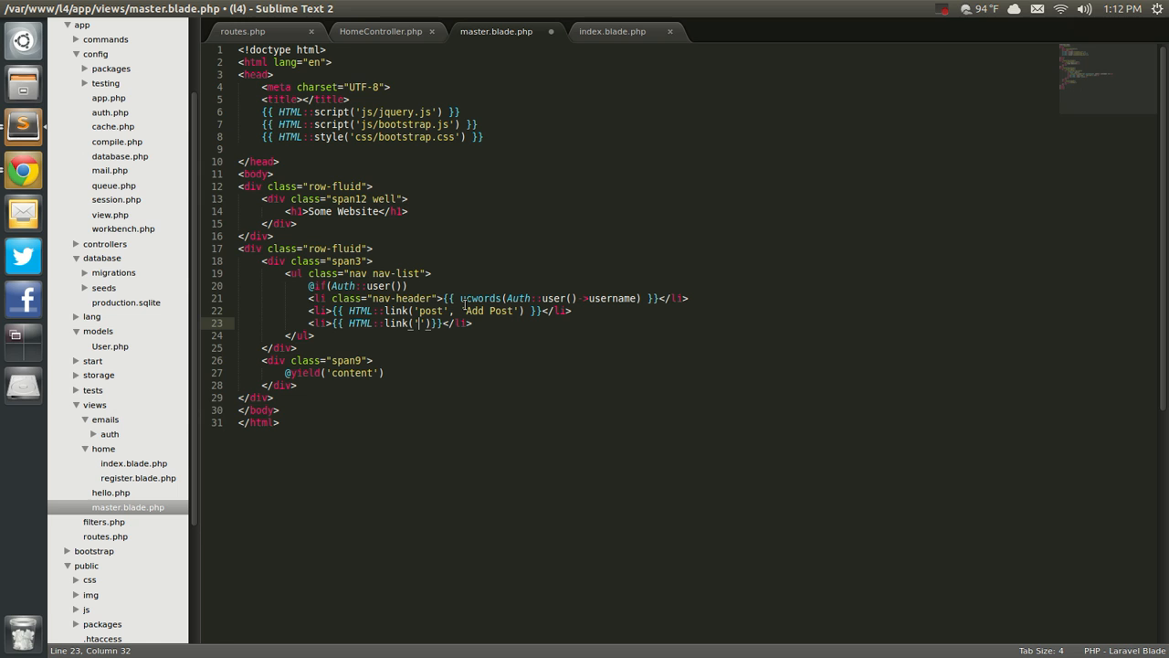
{"action": "type", "text": "users"}
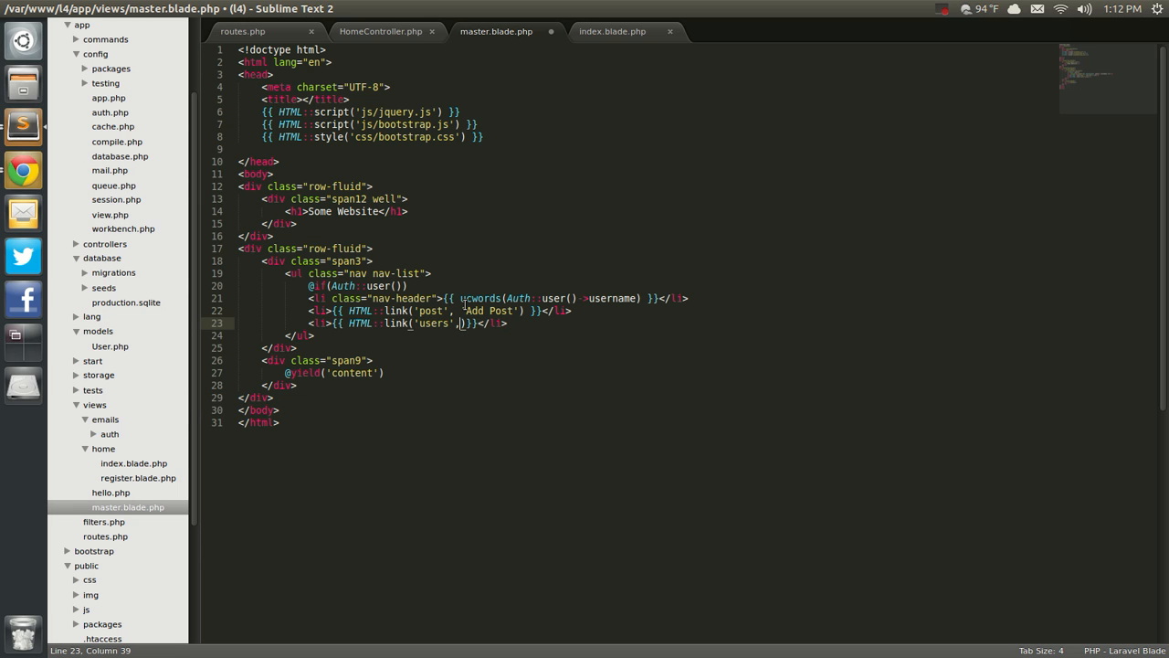
{"action": "type", "text": "'View'"}
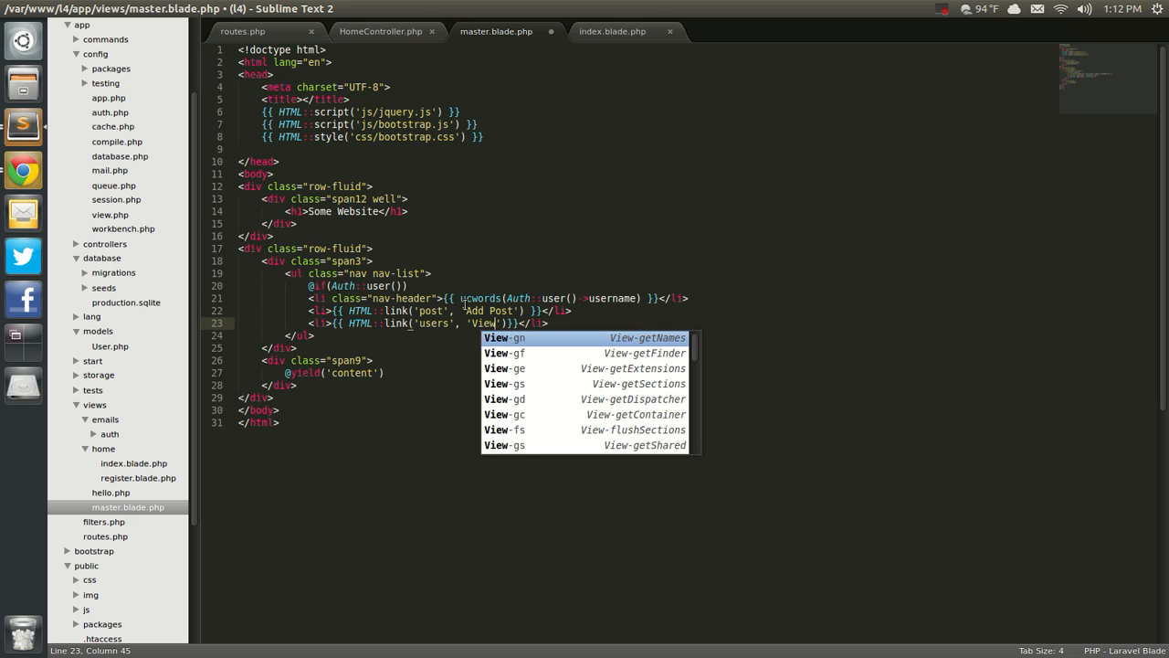
{"action": "type", "text": "Users"}
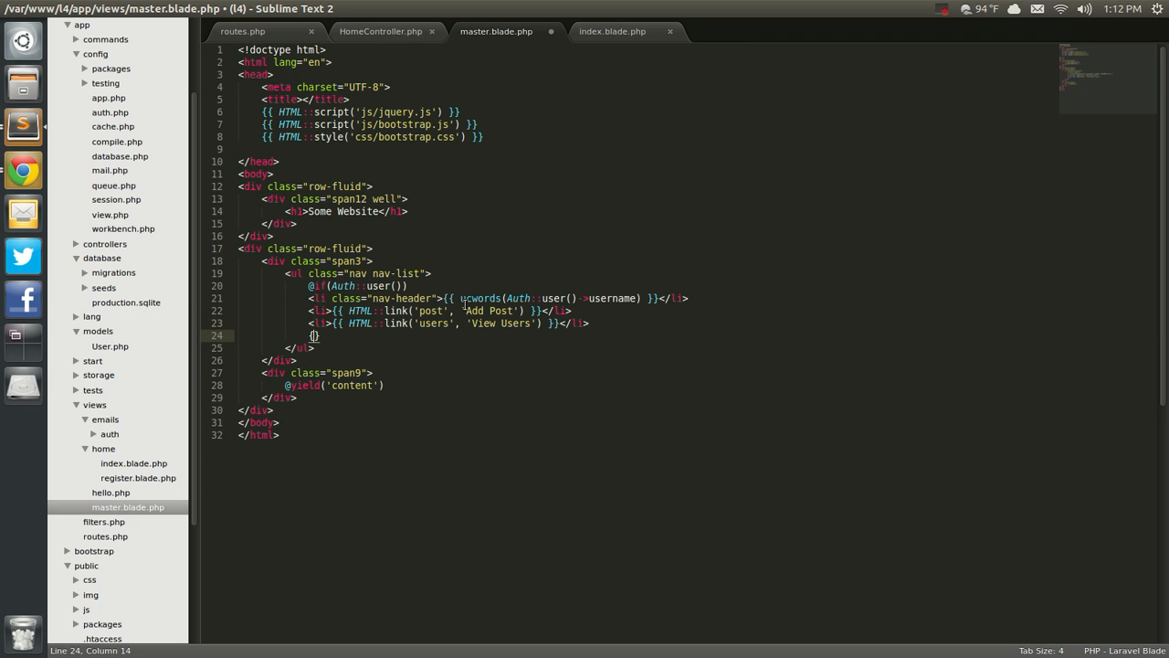
{"action": "type", "text": "l"}
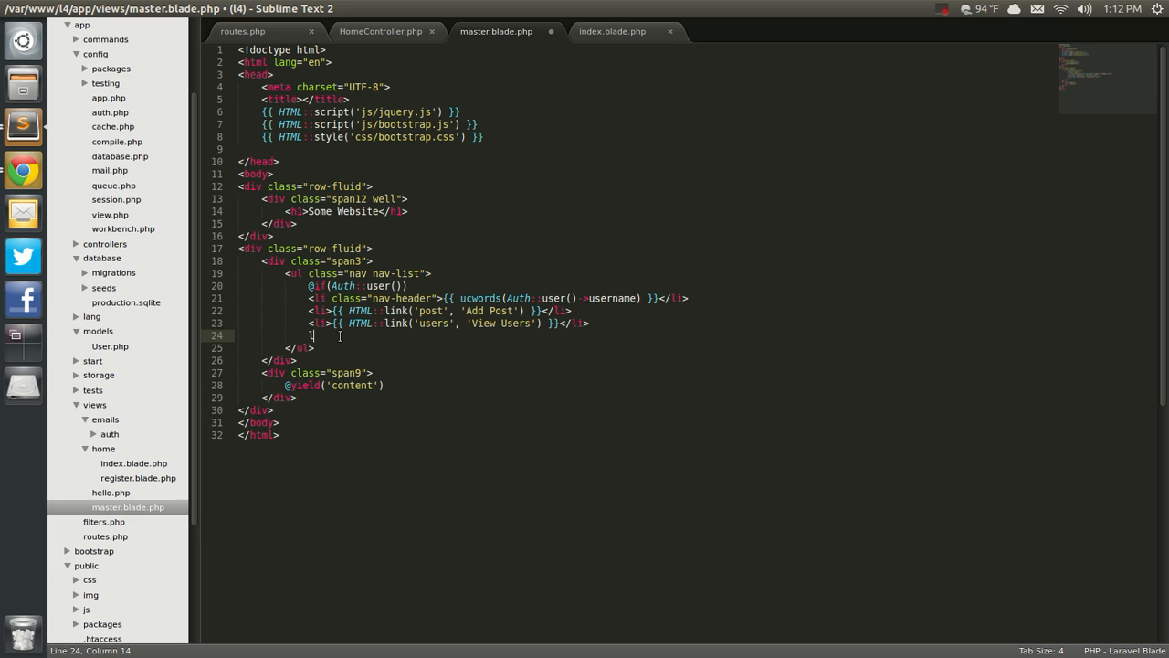
{"action": "key", "text": "BackSpace"}
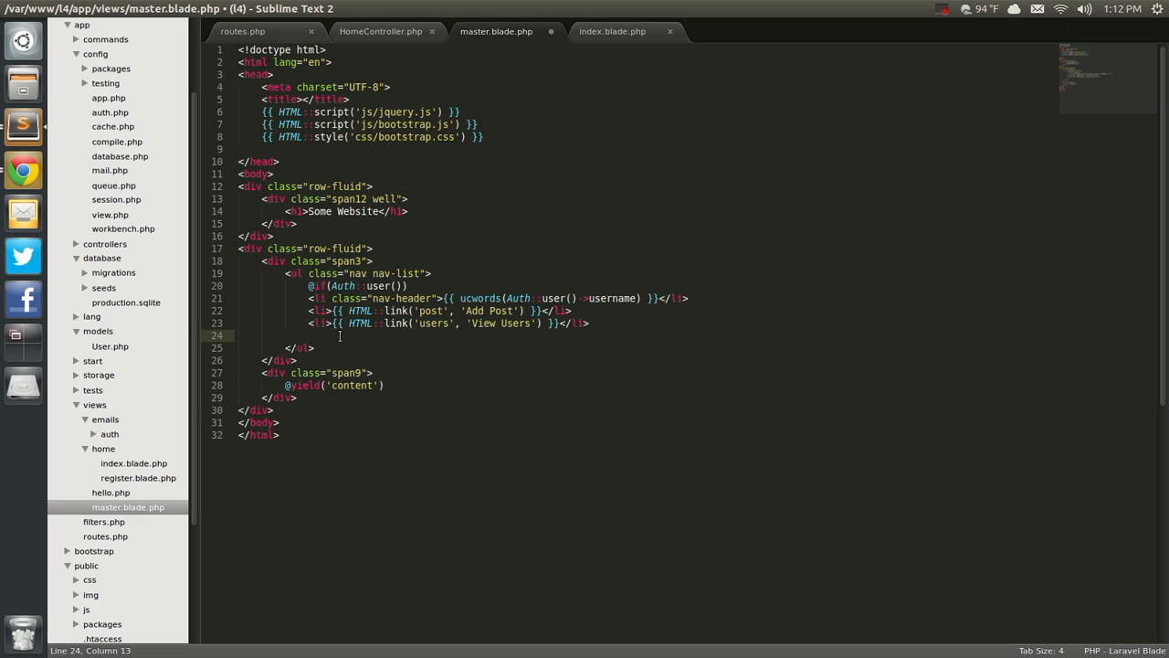
{"action": "type", "text": "l"}
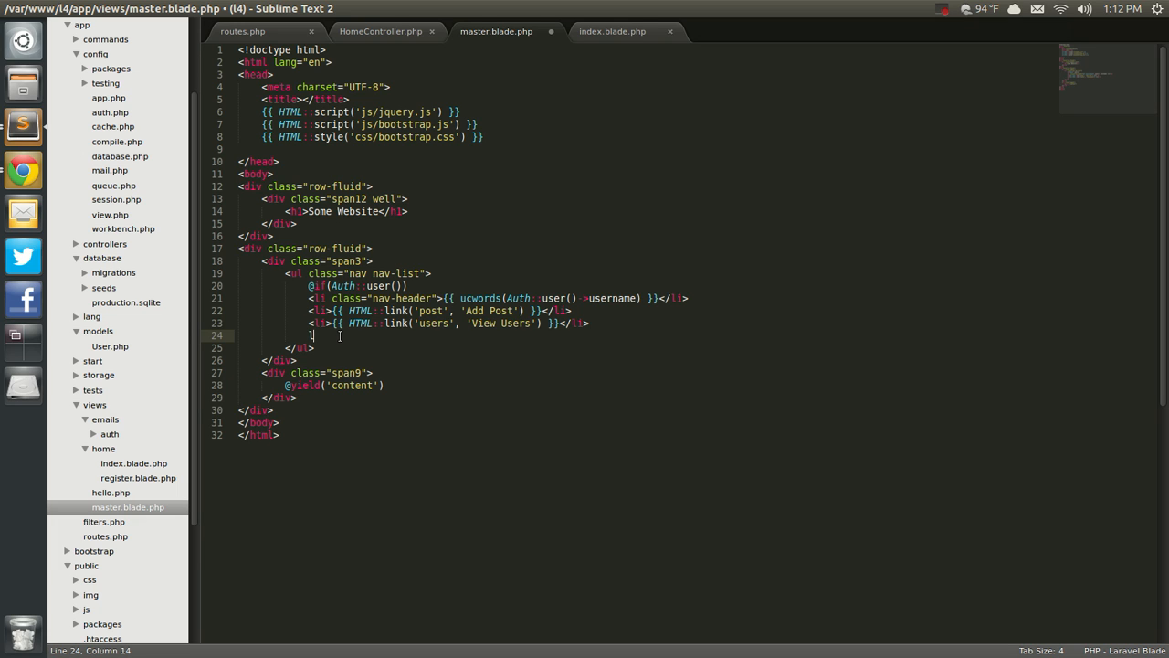
{"action": "type", "text": "<li>{{  }}</li>"}
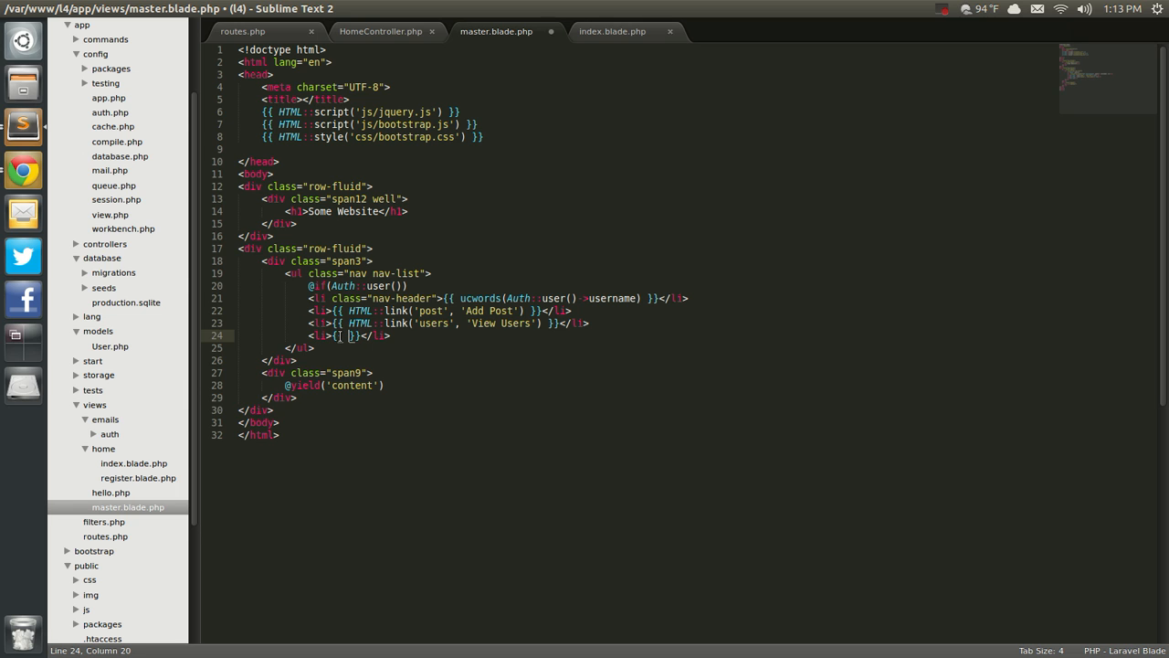
- Type an HTML::link('logout', 'Logout') echo in the fourth list item
{"action": "type", "text": "HTML::link('"}
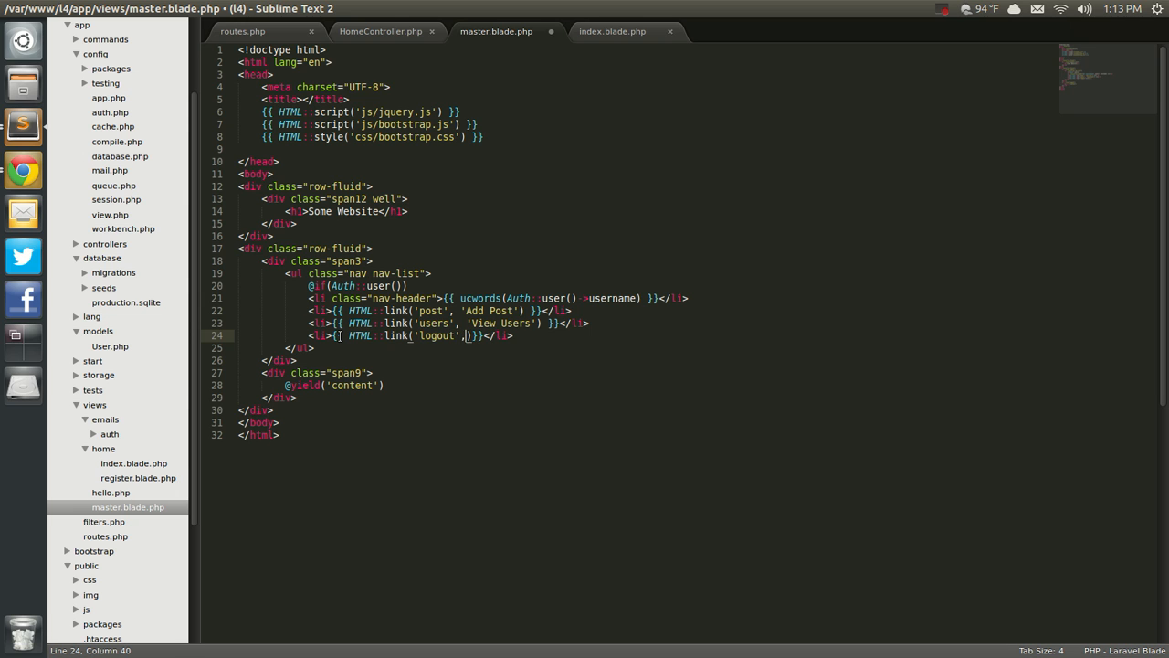
{"action": "type", "text": "lo"}
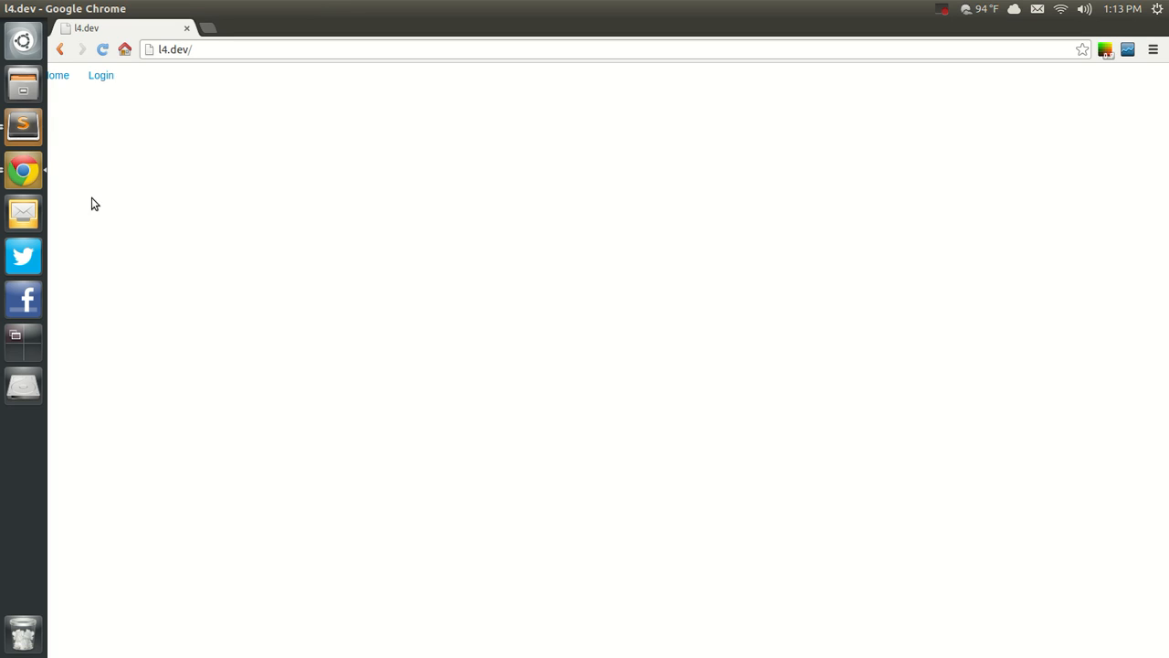
- Reload l4.dev in Chrome, revealing the 'unexpected end of file' syntax error
{"action": "left_click", "coordinate": [103, 50]}
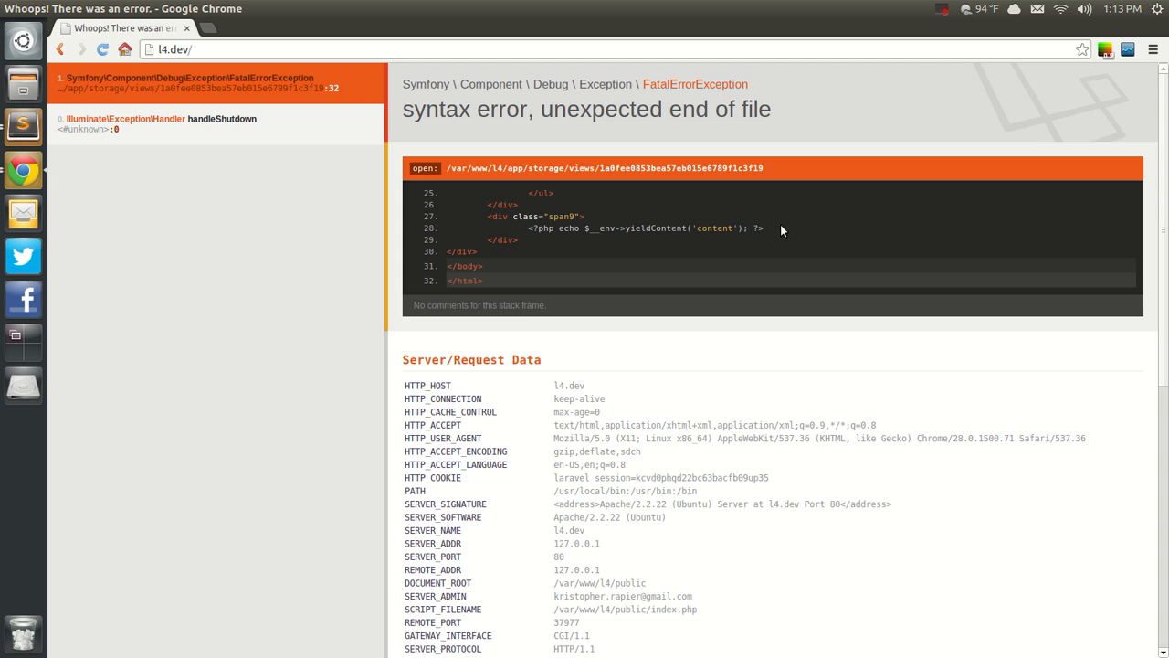
{"action": "mouse_move", "coordinate": [30, 135]}
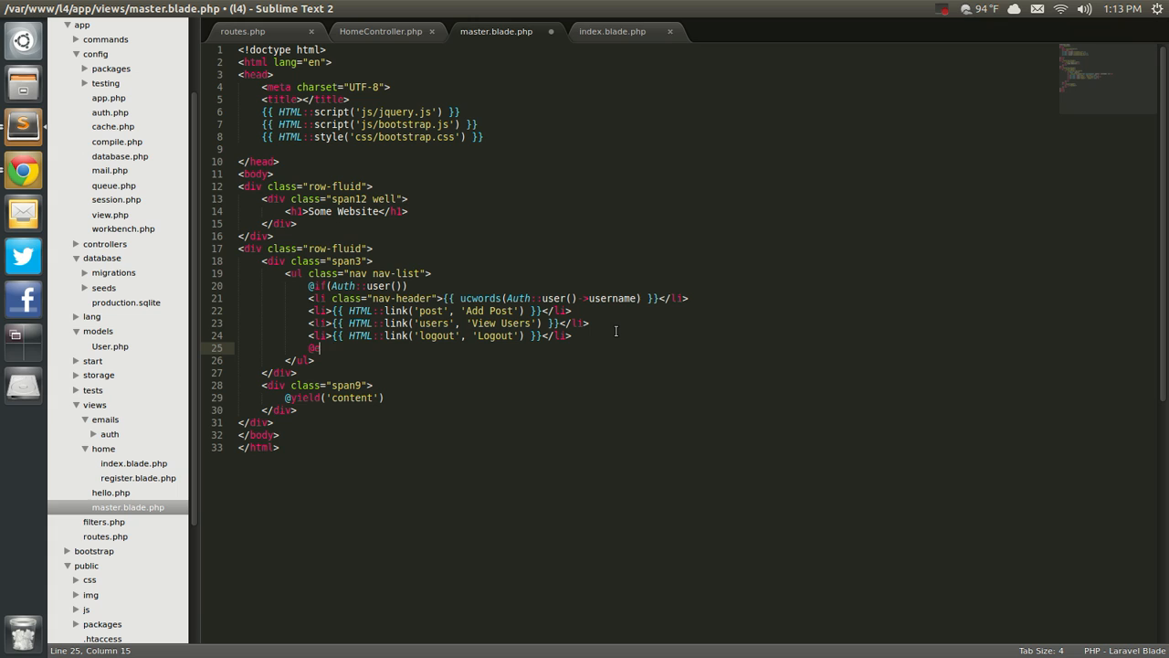
{"action": "type", "text": "else"}
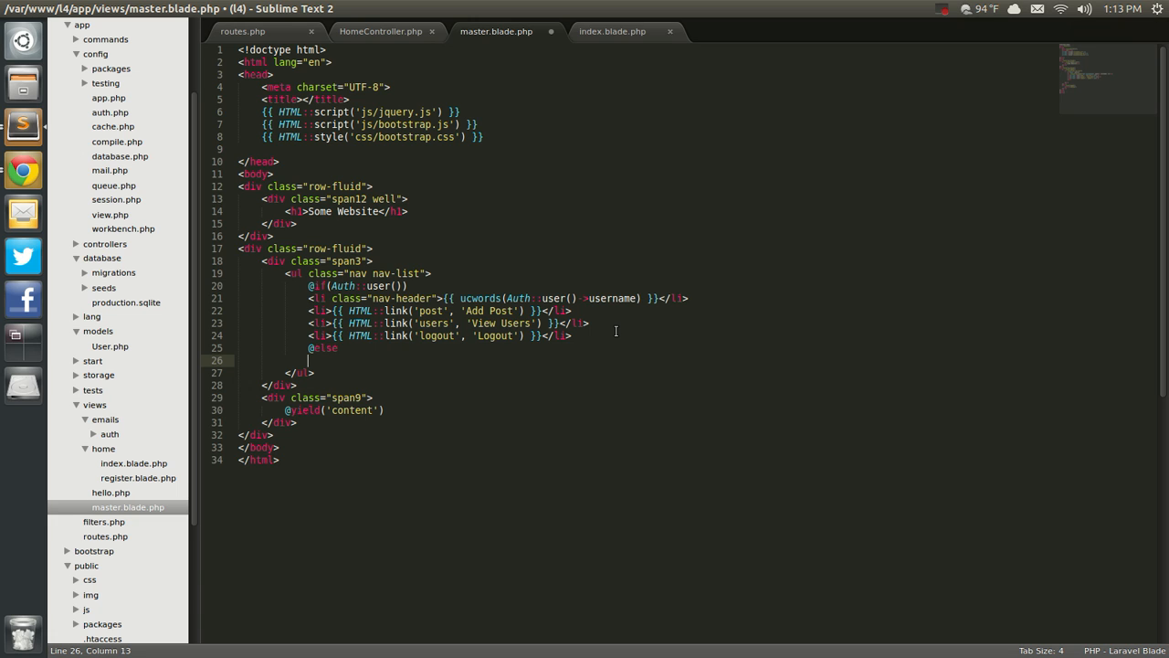
{"action": "type", "text": "<li></li>"}
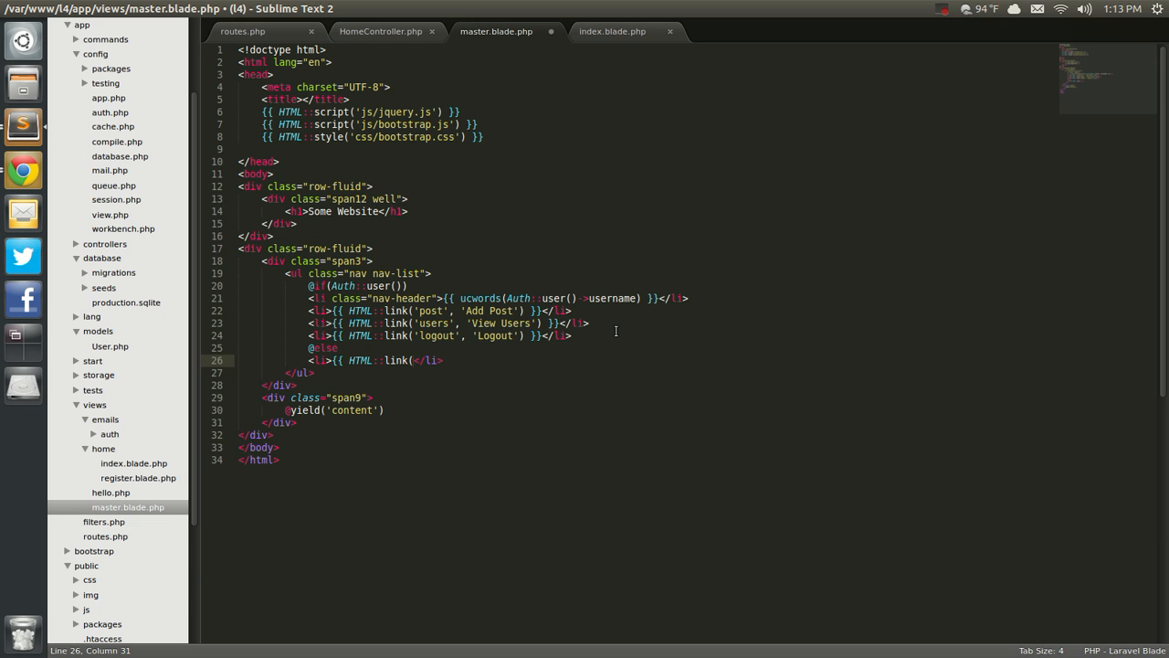
{"action": "key", "text": "backspace"}
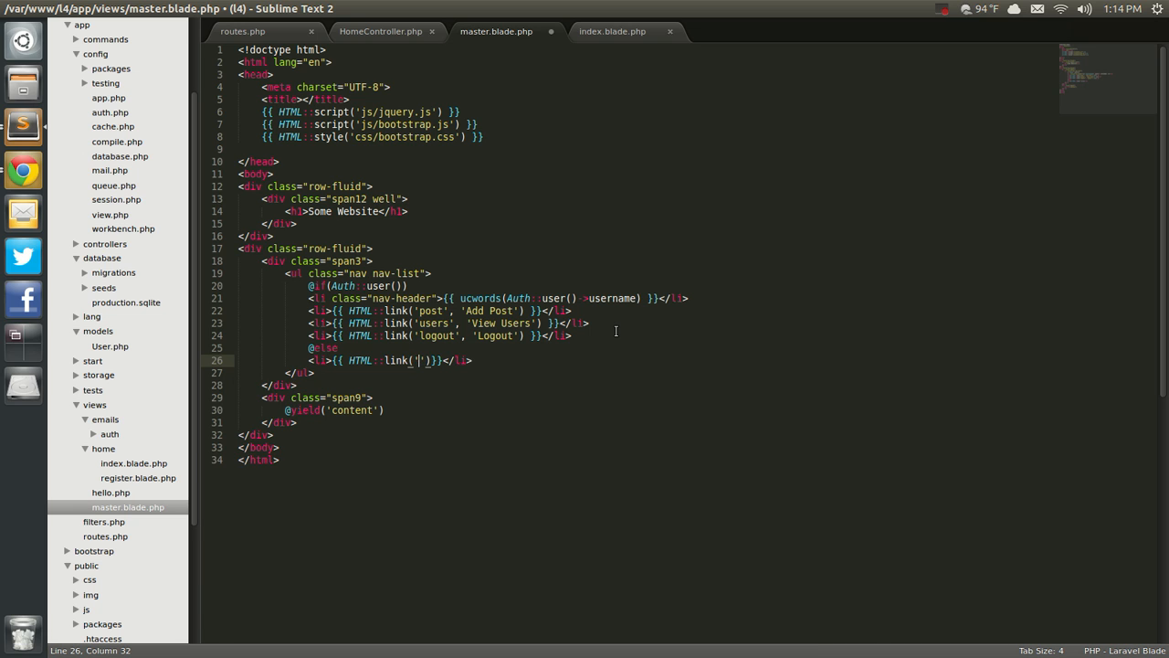
{"action": "type", "text": "login"}
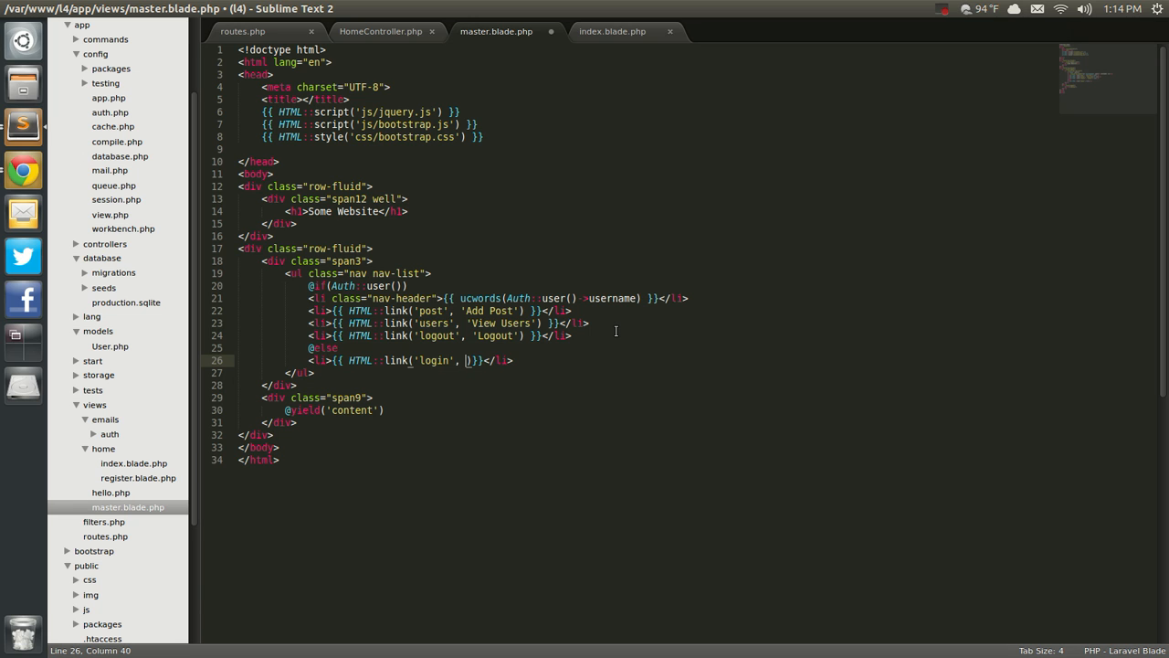
{"action": "type", "text": "Login'"}
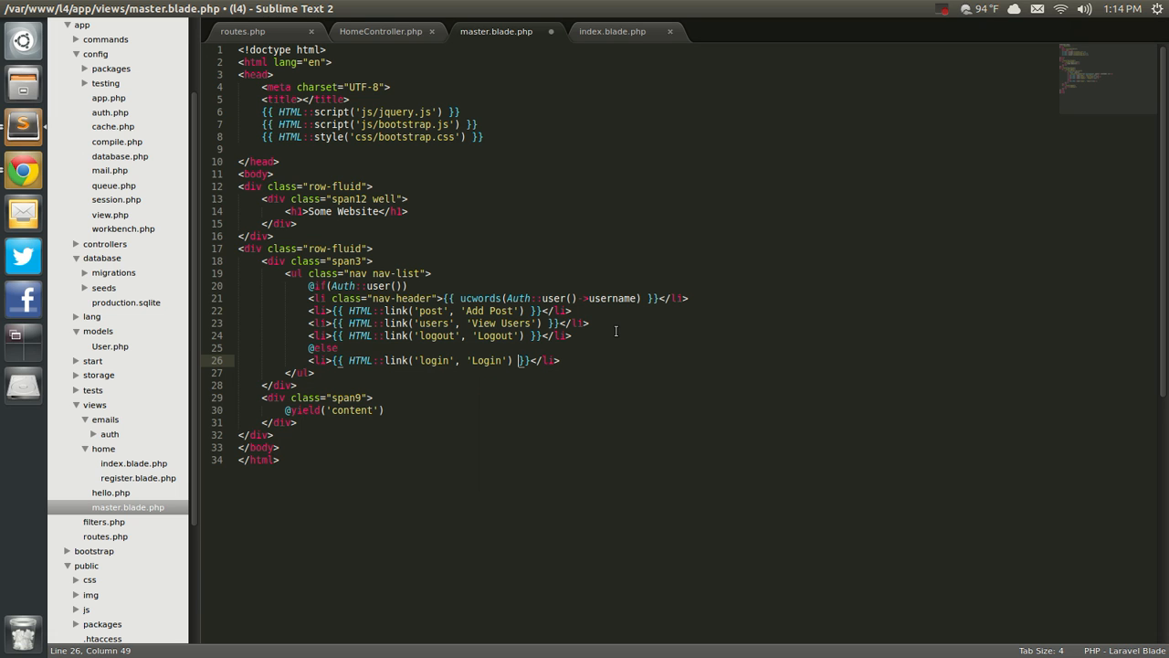
{"action": "key", "text": "ctrl+s"}
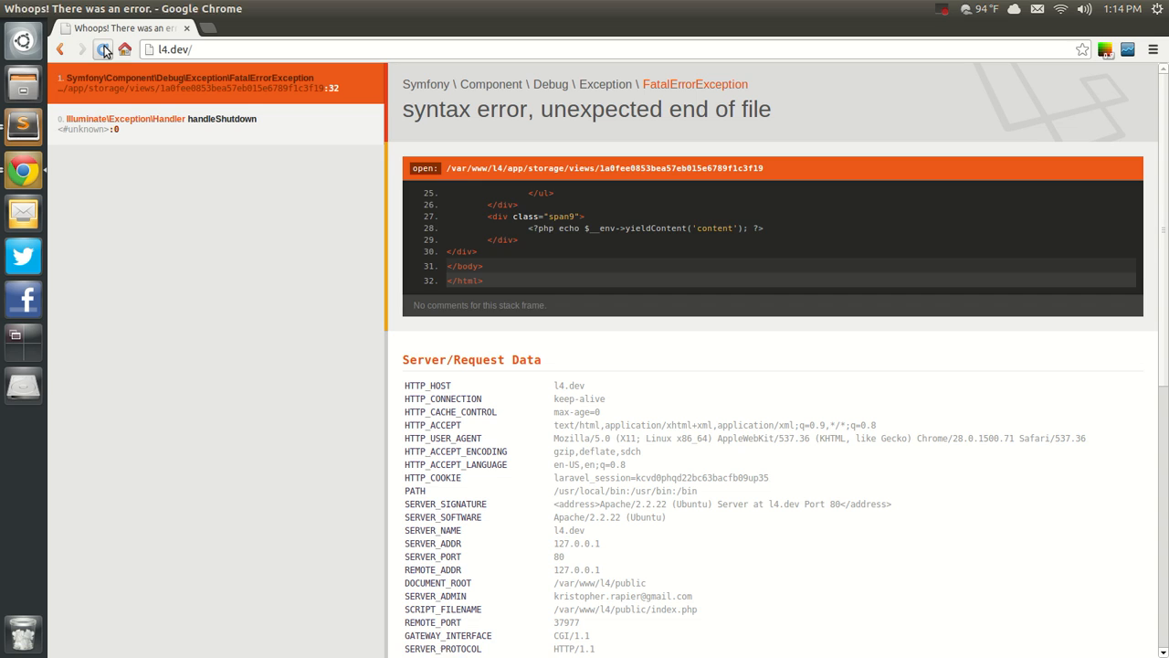
{"action": "left_click", "coordinate": [103, 49]}
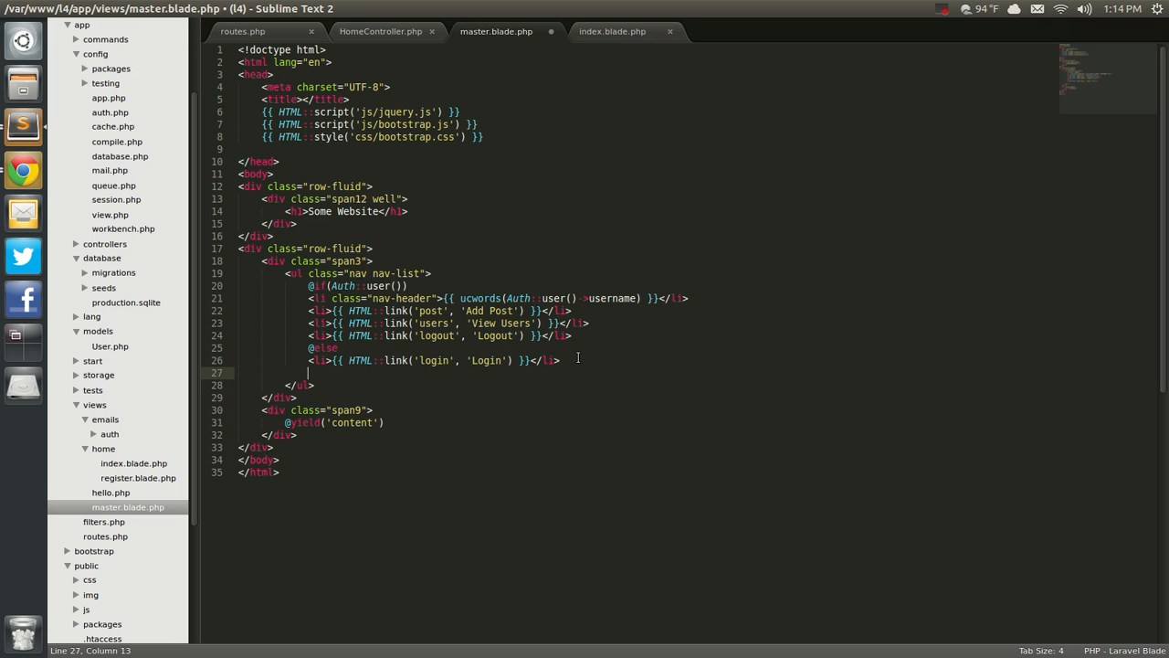
{"action": "type", "text": "@endif"}
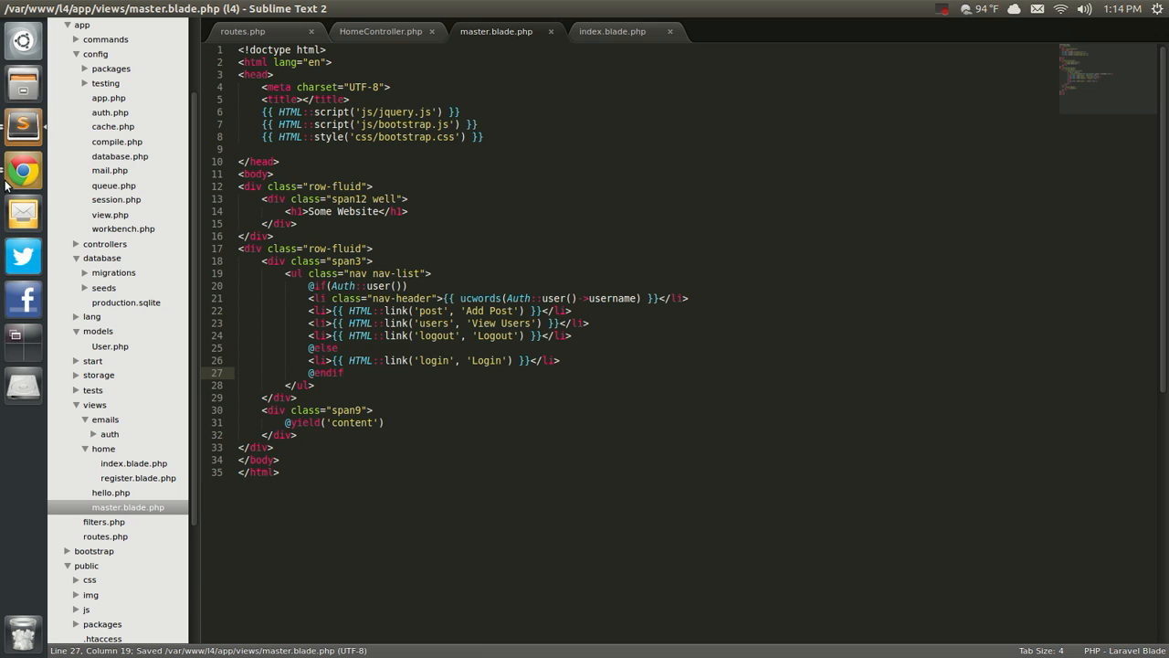
- Reload l4.dev to show the 'Some Website' header, then follow the sidebar Login link
{"action": "left_click", "coordinate": [23, 171]}
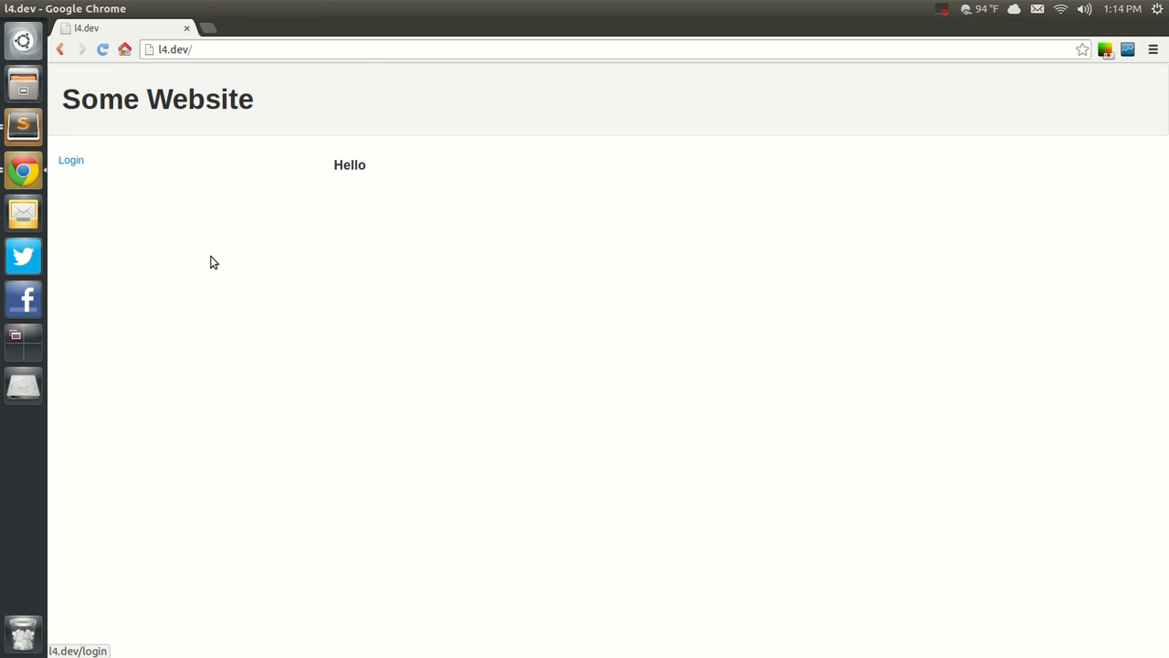
{"action": "mouse_move", "coordinate": [144, 177]}
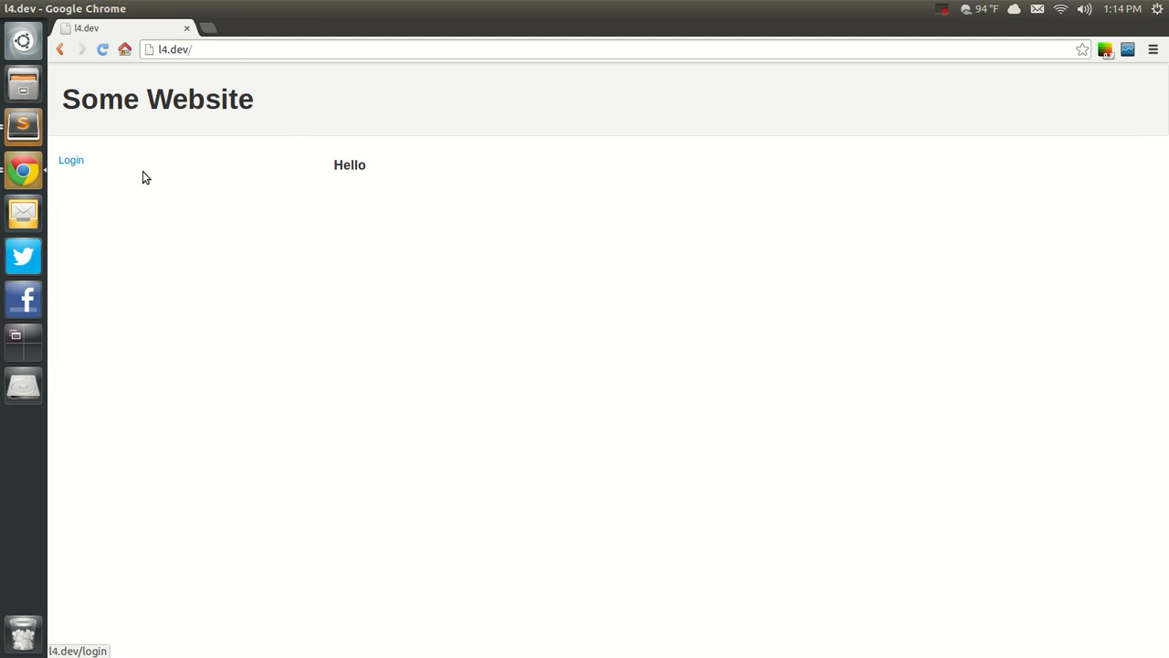
{"action": "mouse_move", "coordinate": [107, 184]}
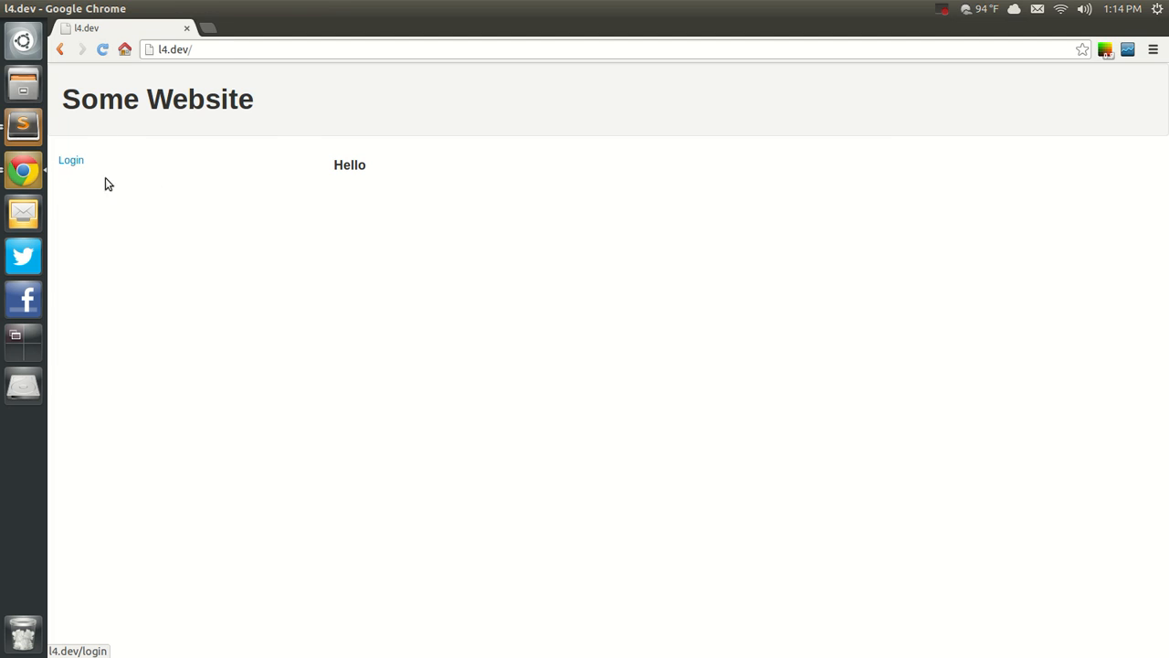
{"action": "left_click", "coordinate": [71, 160]}
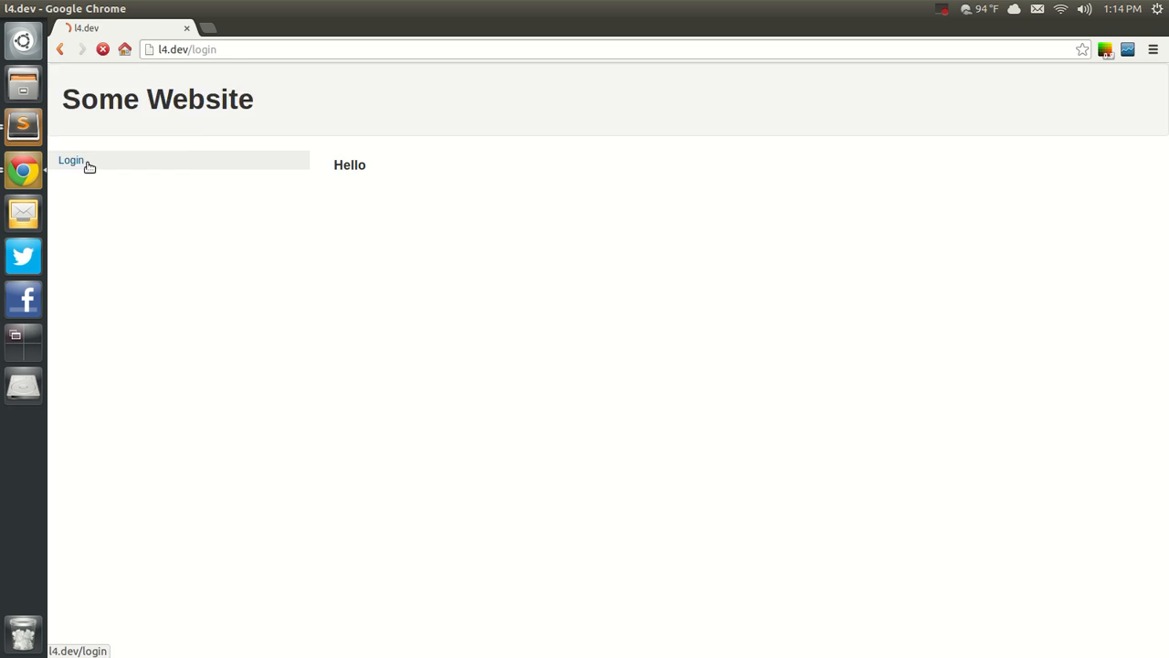